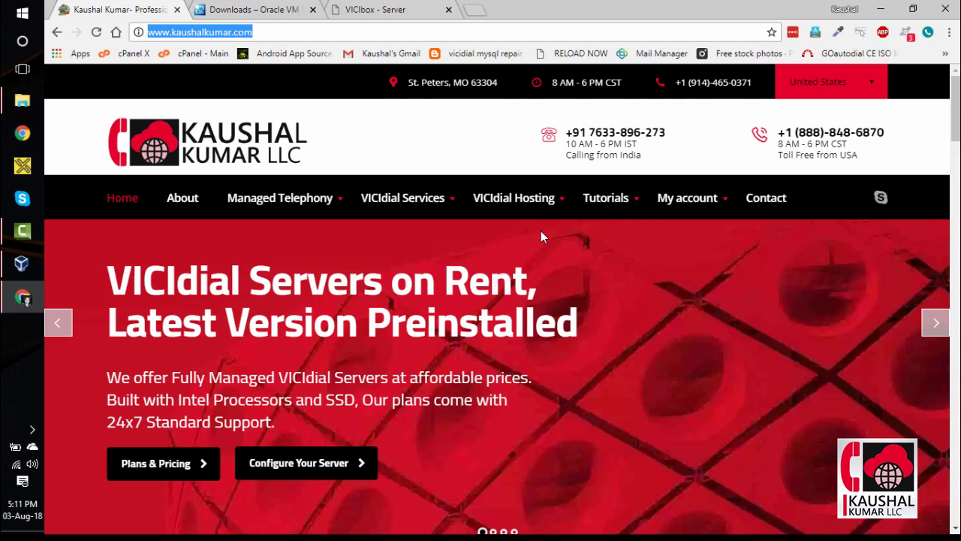
pyautogui.moveTo(22, 265)
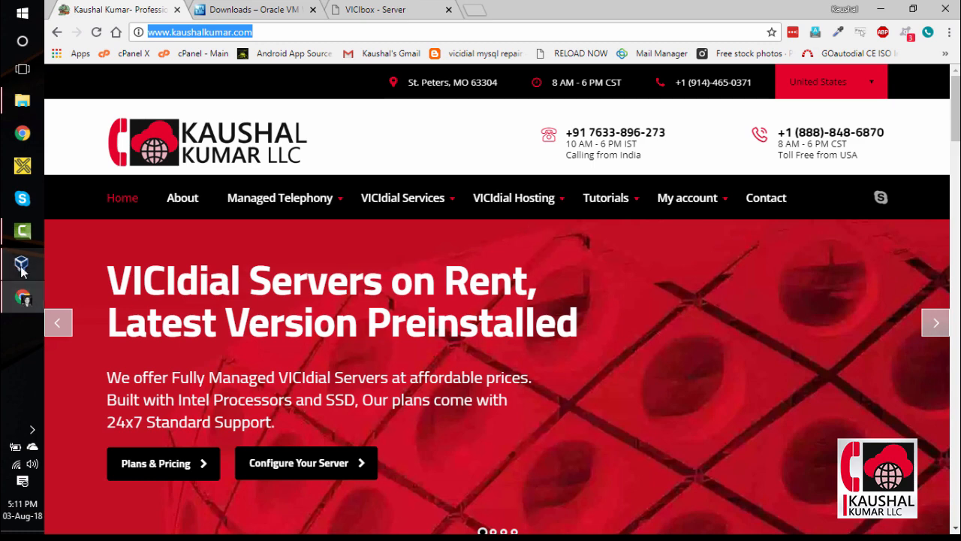
# Bring up VirtualBox Manager, then view the VirtualBox downloads and VICIbox Server pages in Chrome.
pyautogui.click(22, 264)
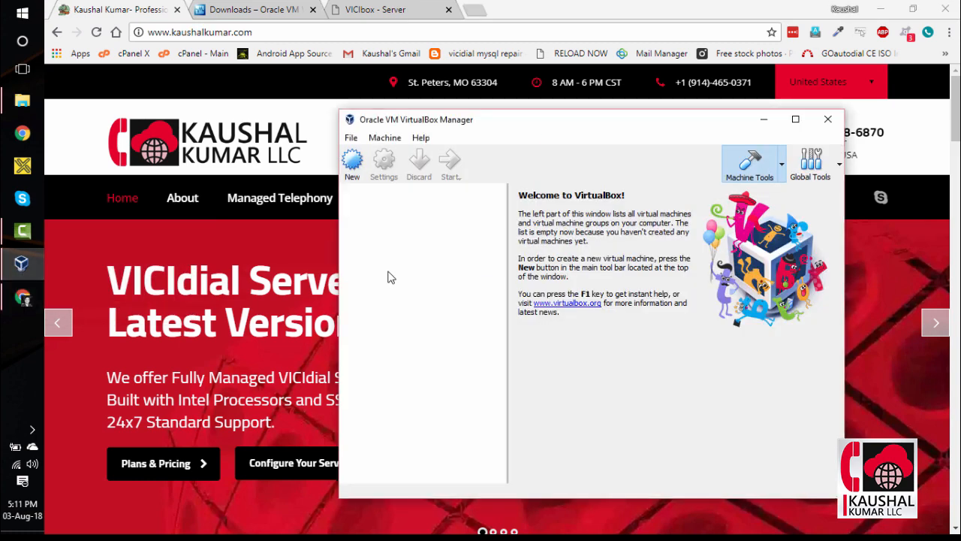
pyautogui.moveTo(384, 270)
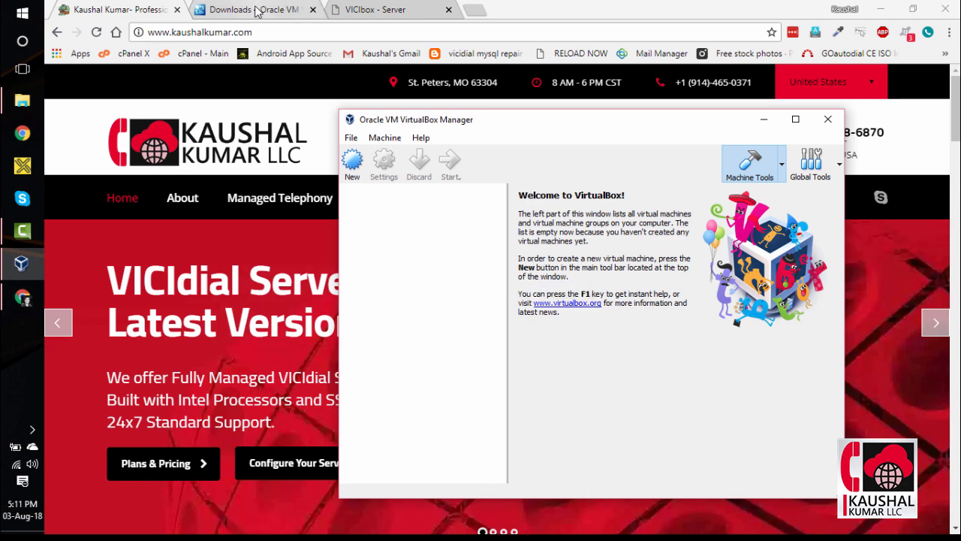
pyautogui.click(251, 9)
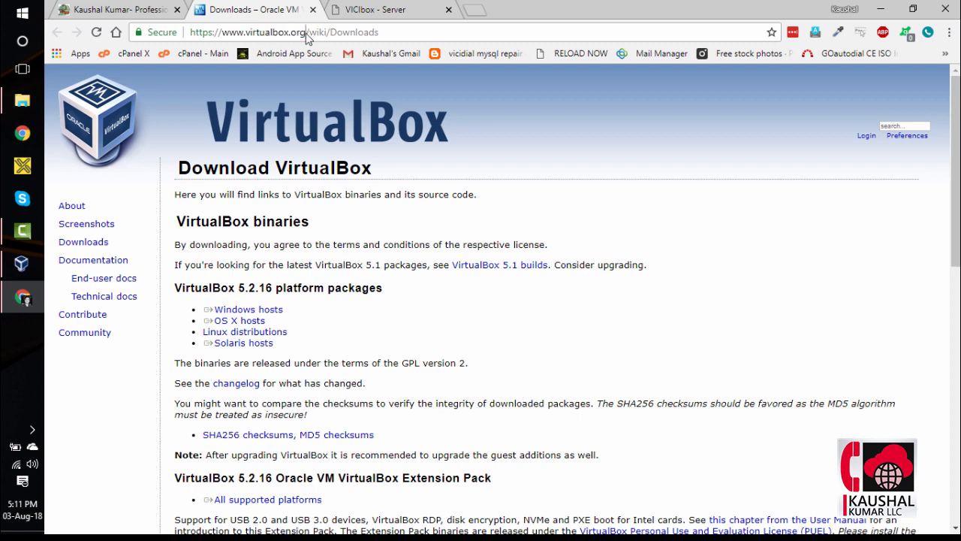
pyautogui.moveTo(396, 15)
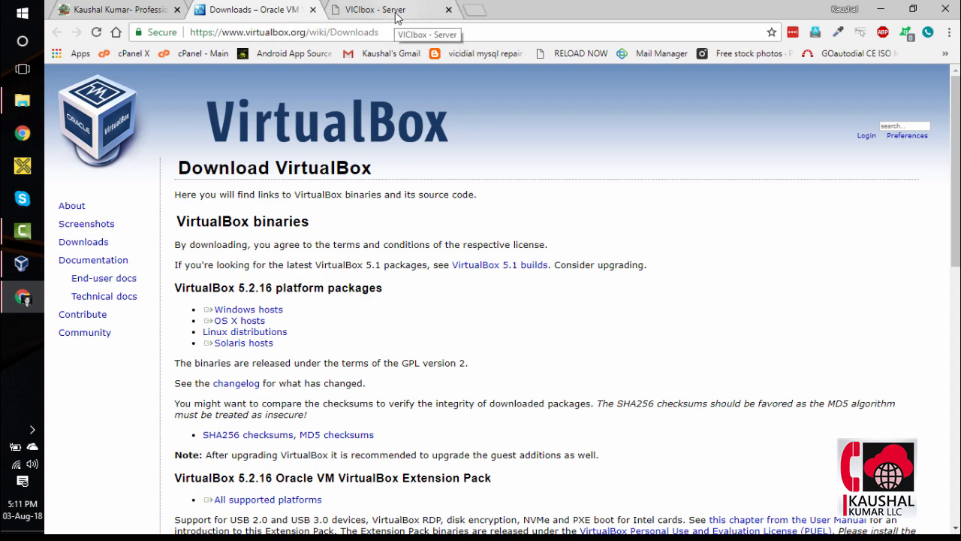
pyautogui.click(375, 9)
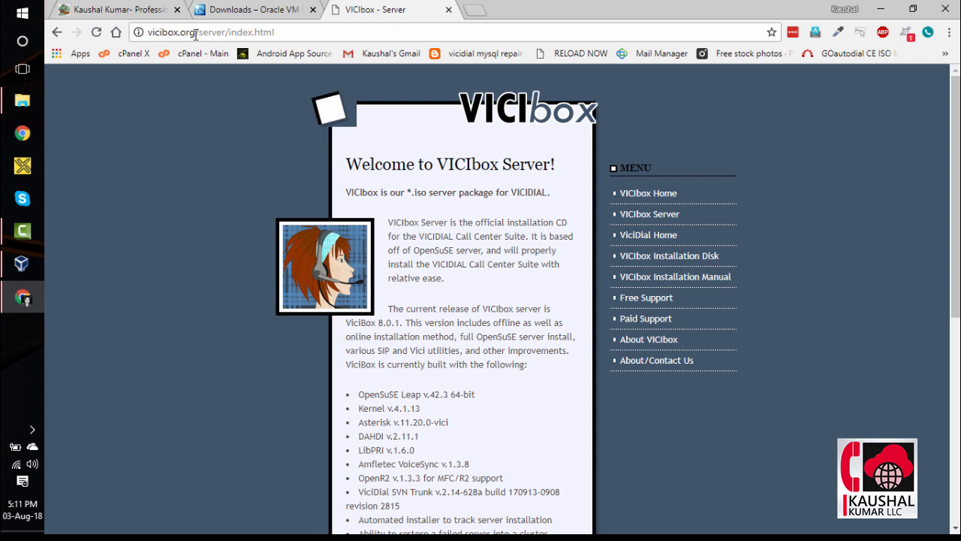
pyautogui.moveTo(345, 184)
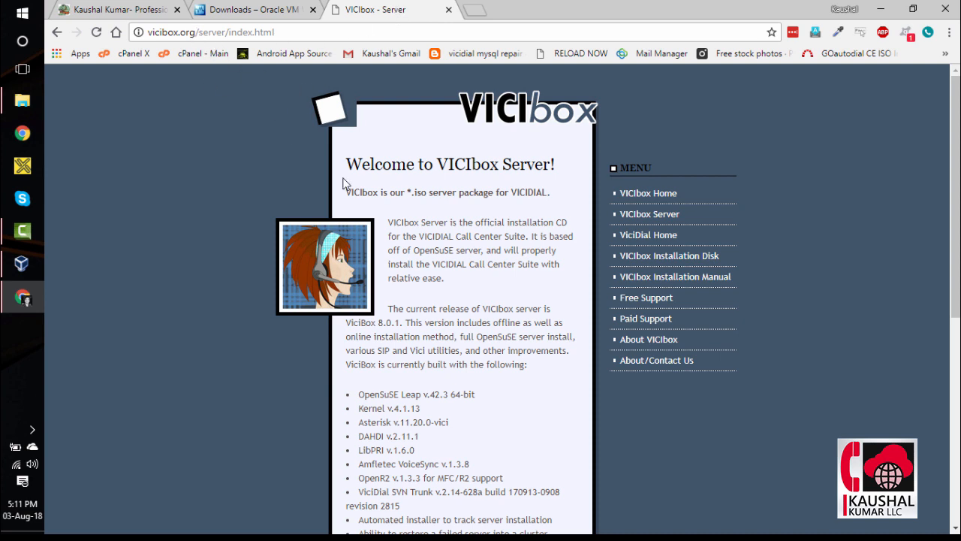
pyautogui.moveTo(417, 223)
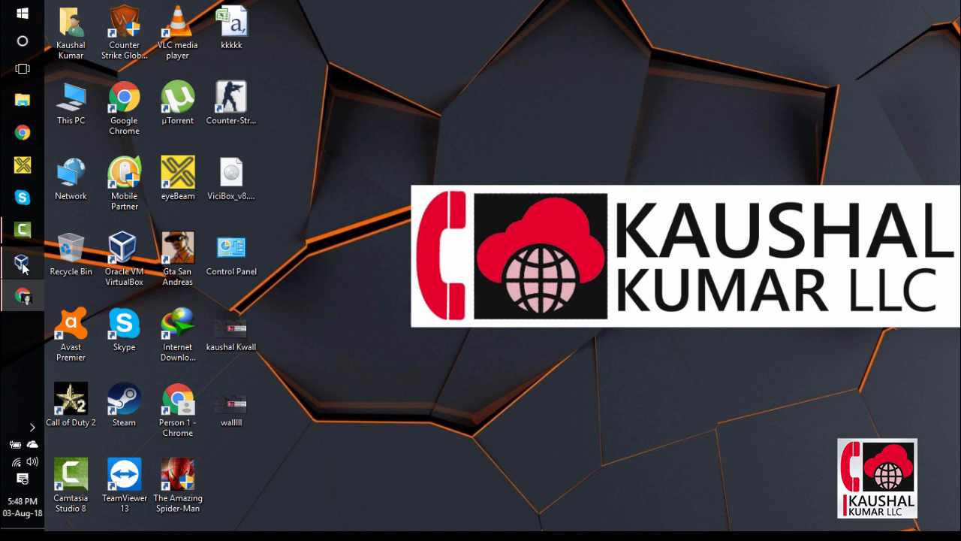
# Launch VirtualBox and create machine 'VICIbox V8' with version Other/Unknown (64-bit).
pyautogui.doubleClick(124, 247)
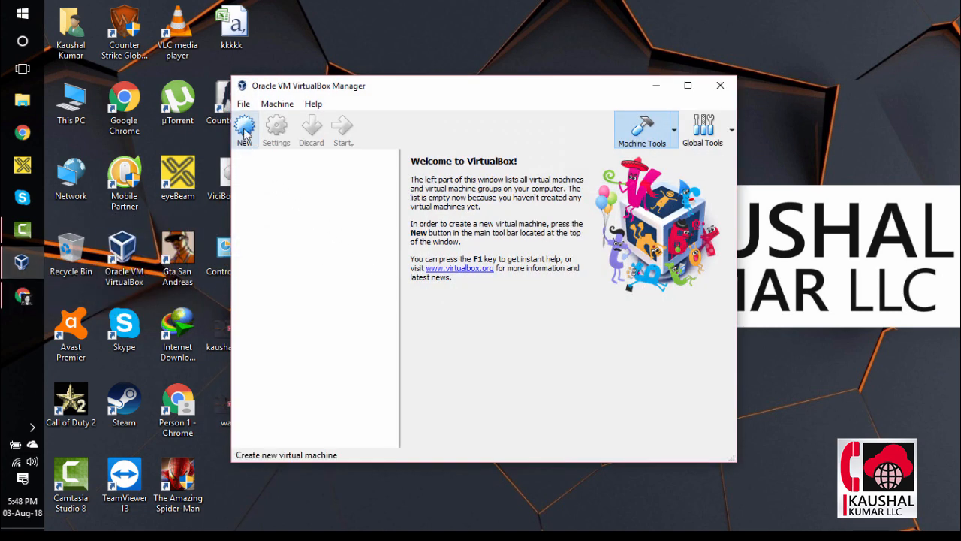
pyautogui.click(245, 129)
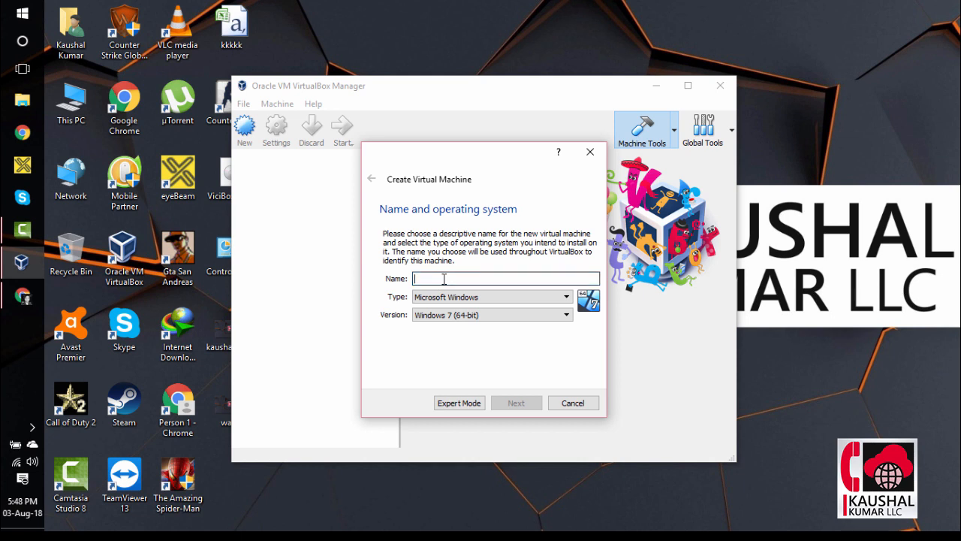
pyautogui.write('VICIbox')
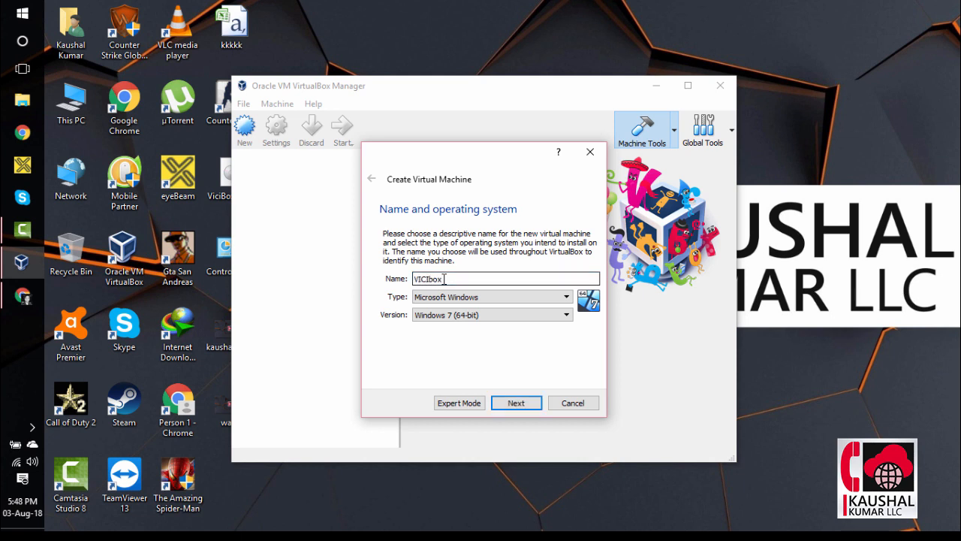
pyautogui.write('V8')
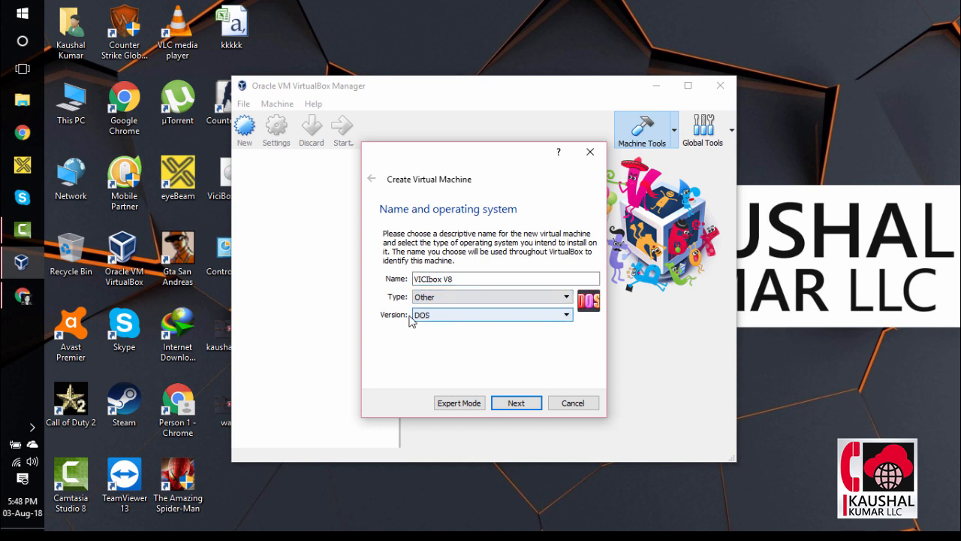
pyautogui.click(566, 314)
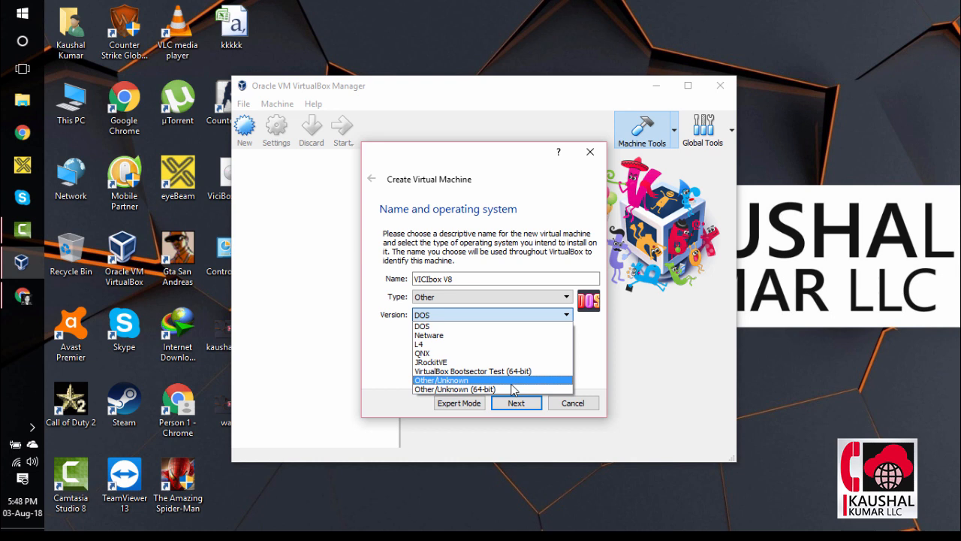
pyautogui.click(455, 389)
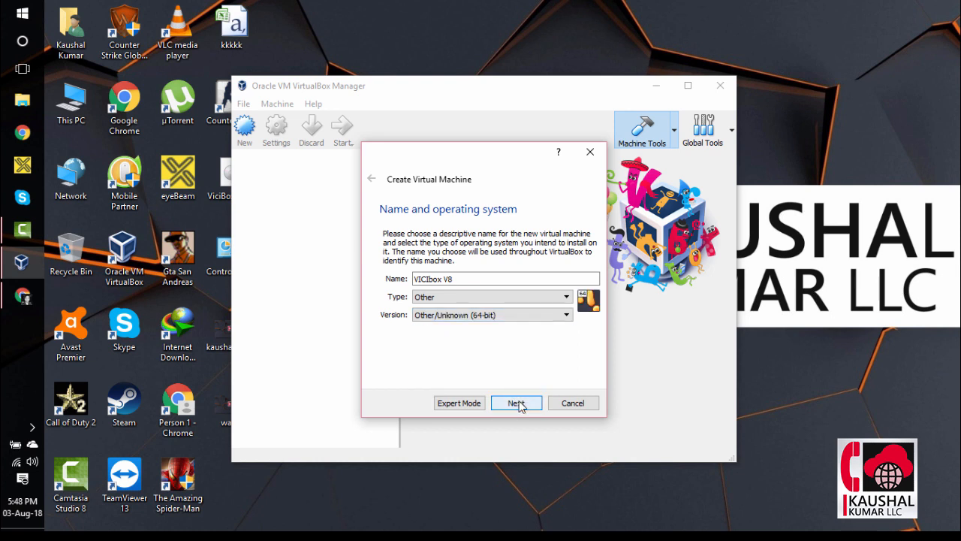
# Set the VICIbox V8 memory size to 1024 MB and continue to the hard disk page.
pyautogui.click(516, 402)
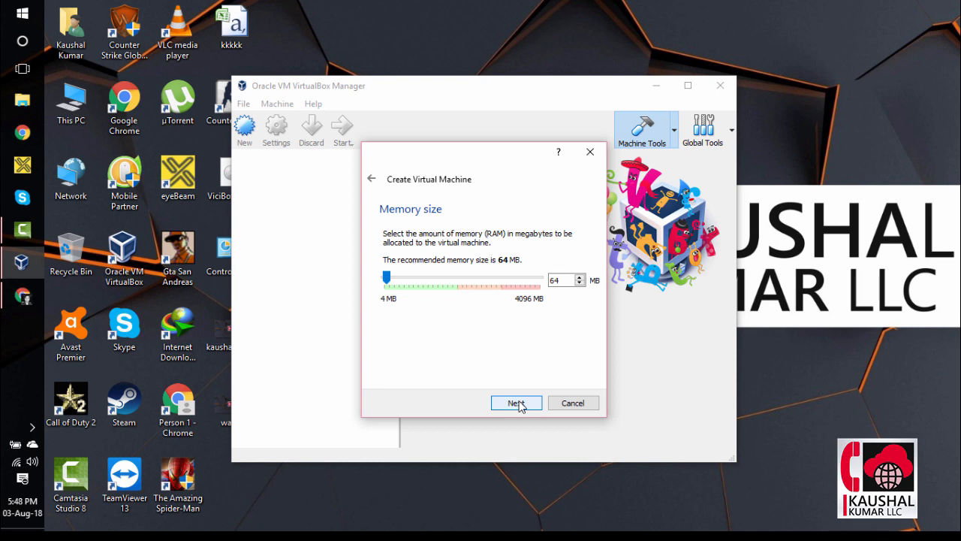
pyautogui.moveTo(545, 335)
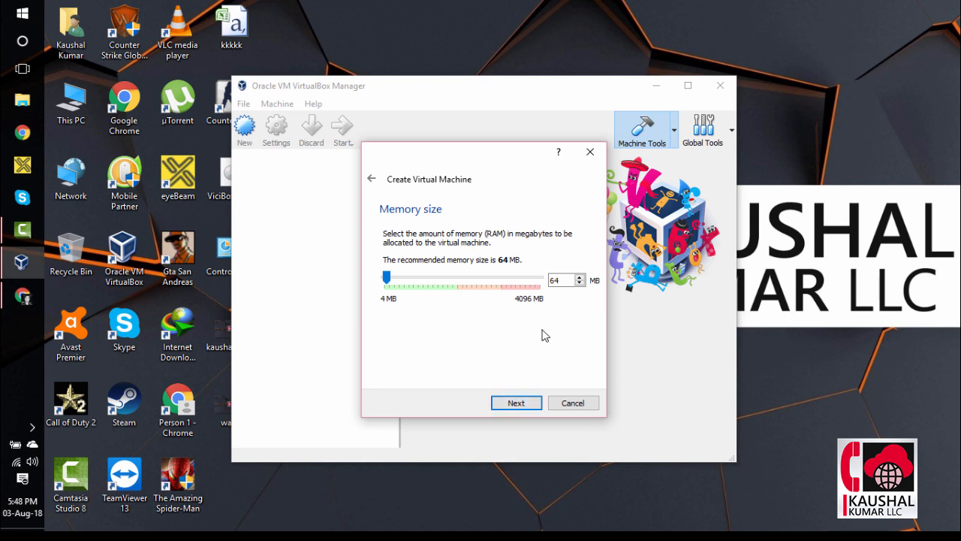
pyautogui.tripleClick(562, 280)
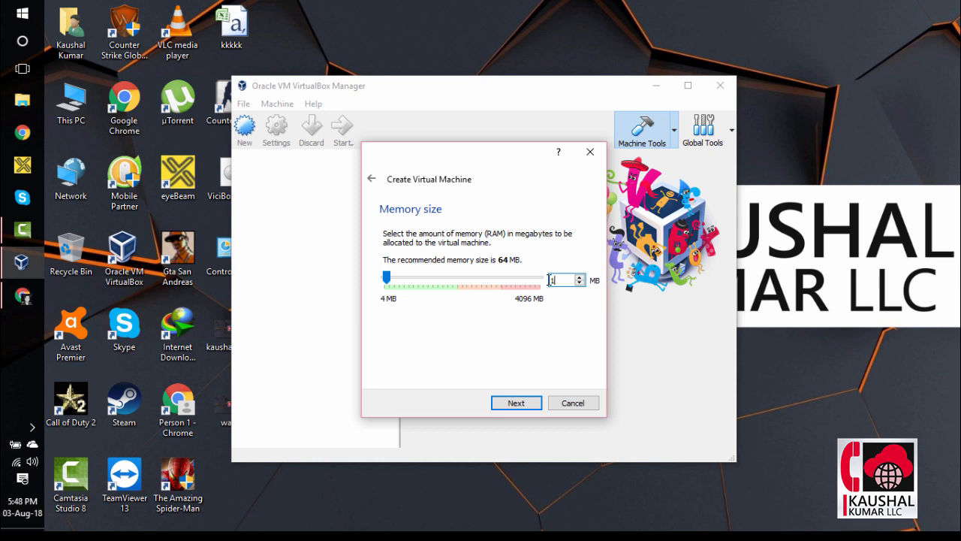
pyautogui.write('1024')
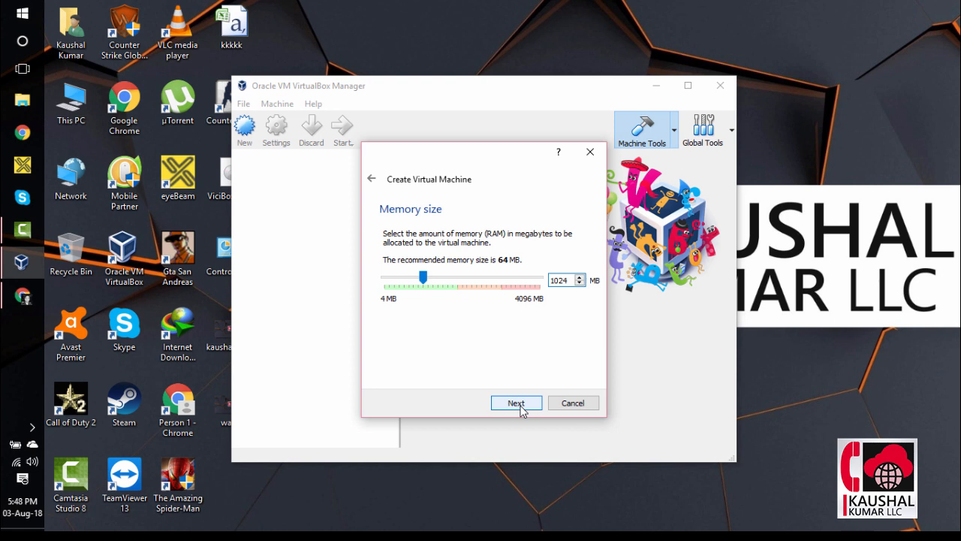
pyautogui.click(516, 403)
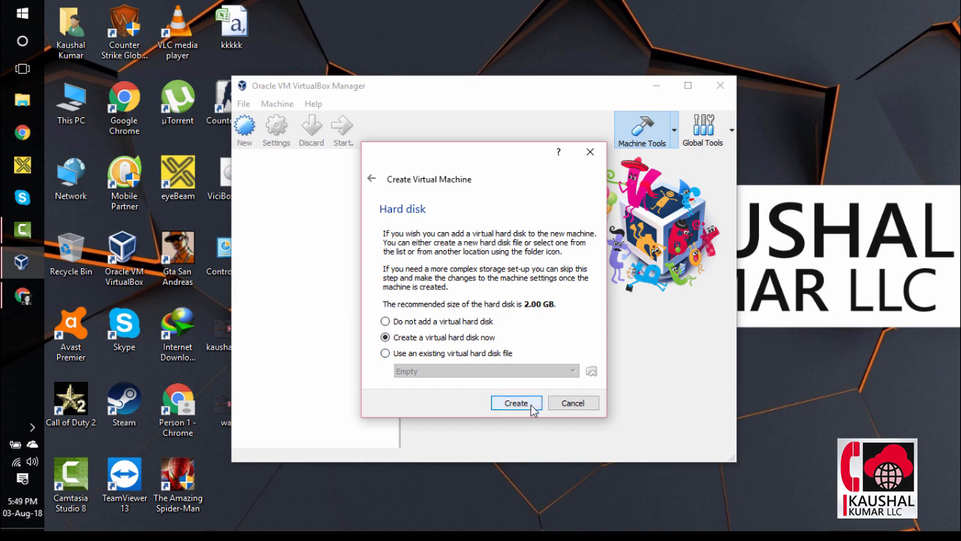
# Create a fixed-size 10 GB VDI virtual hard disk named VICIbox V8.
pyautogui.click(516, 403)
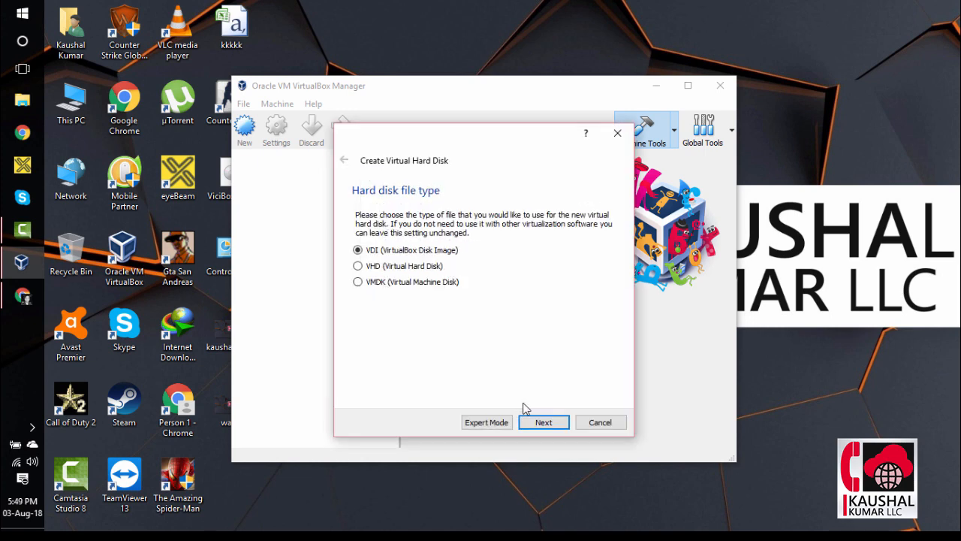
pyautogui.click(543, 421)
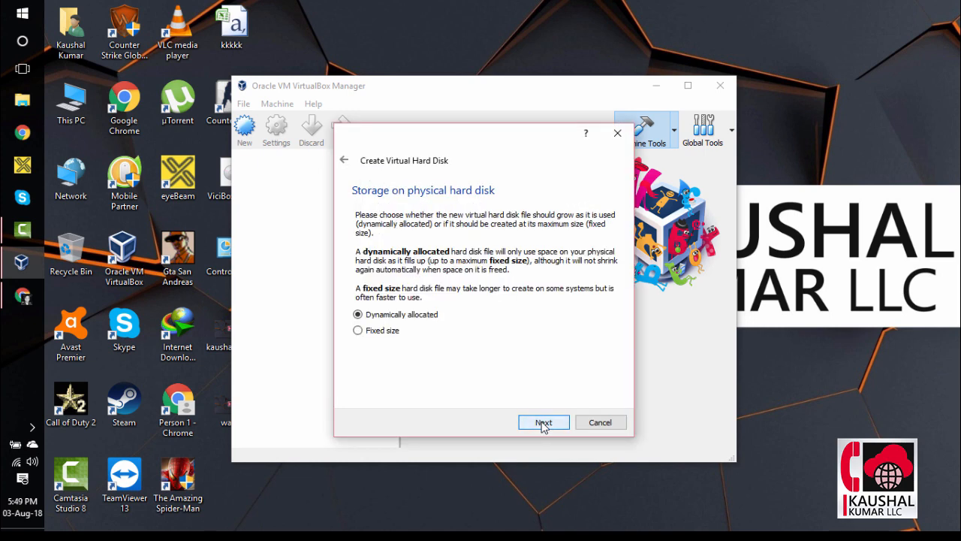
pyautogui.moveTo(379, 335)
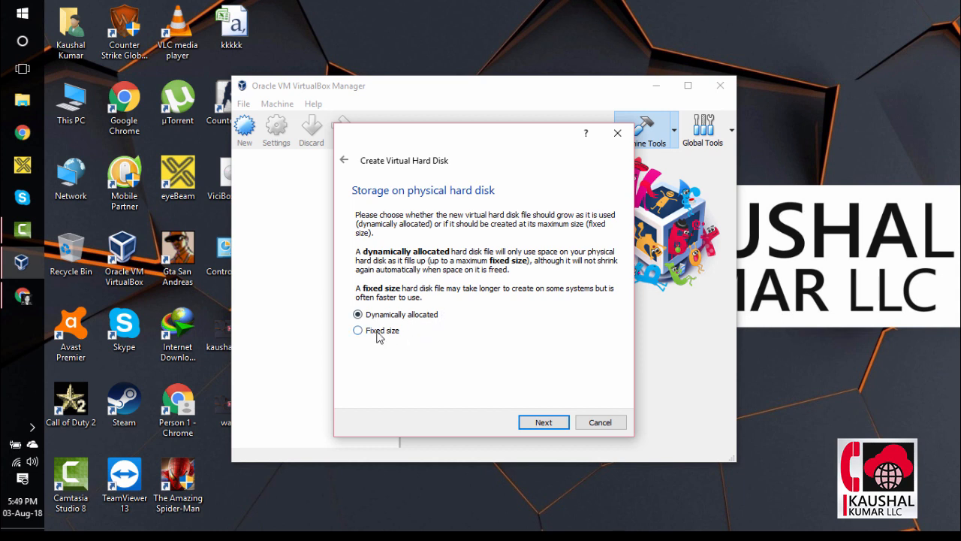
pyautogui.click(358, 330)
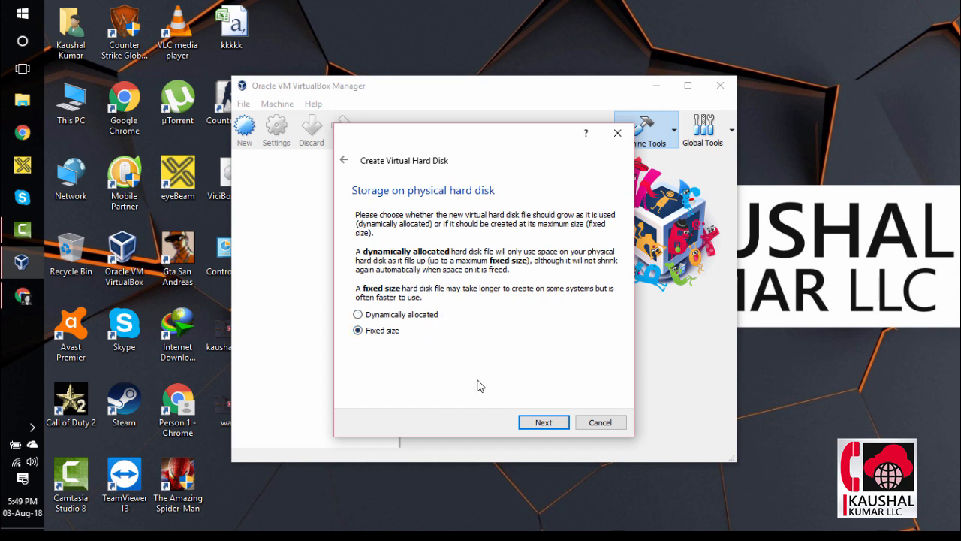
pyautogui.click(543, 421)
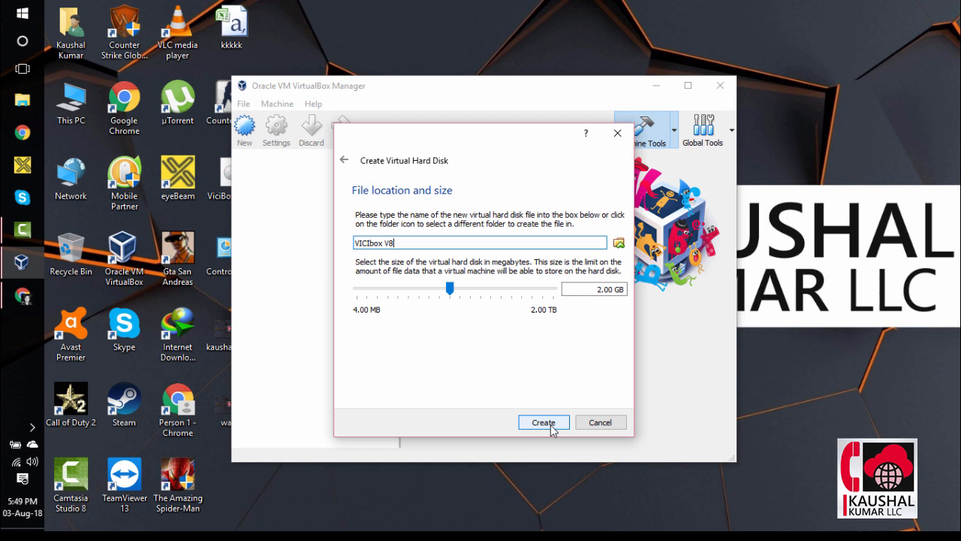
pyautogui.moveTo(552, 332)
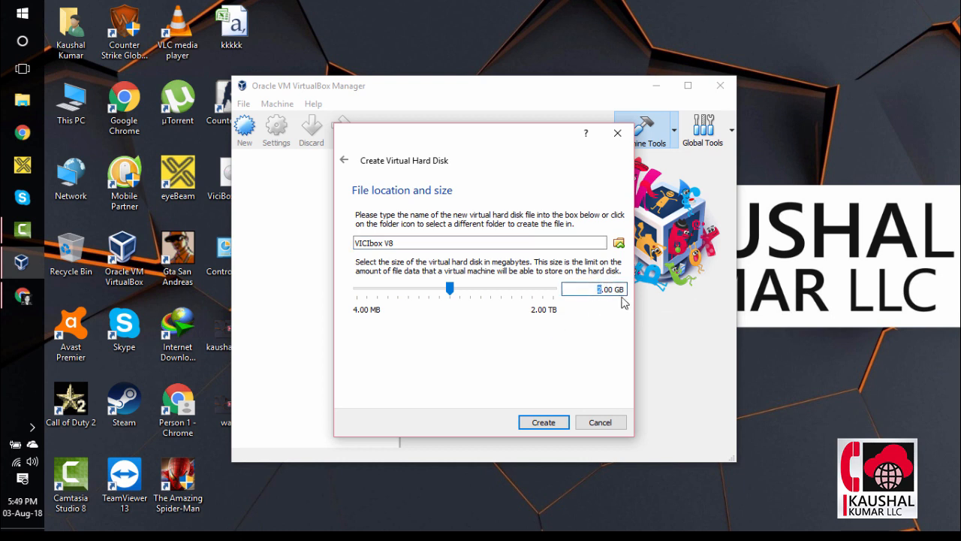
pyautogui.moveTo(450, 288); pyautogui.dragTo(473, 288)
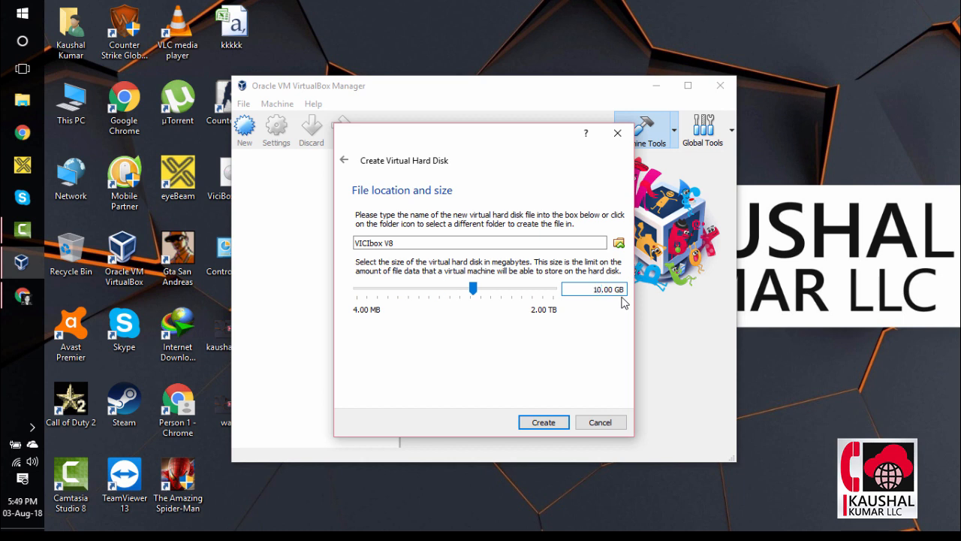
pyautogui.moveTo(599, 353)
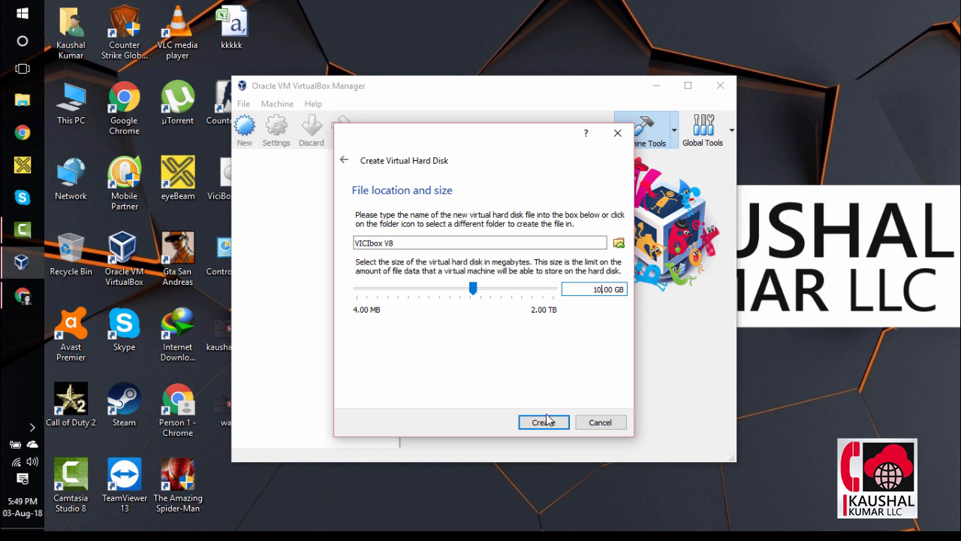
pyautogui.click(543, 421)
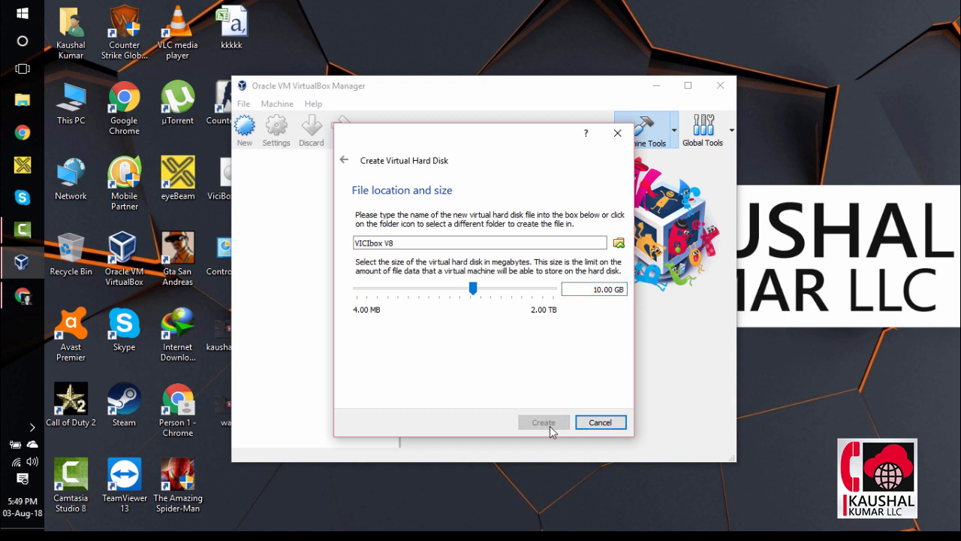
pyautogui.click(543, 421)
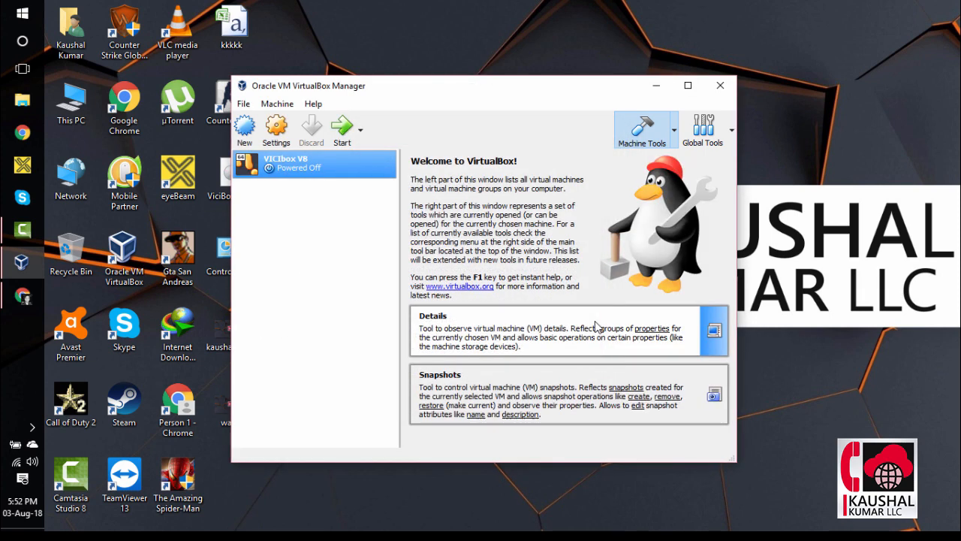
pyautogui.moveTo(285, 180)
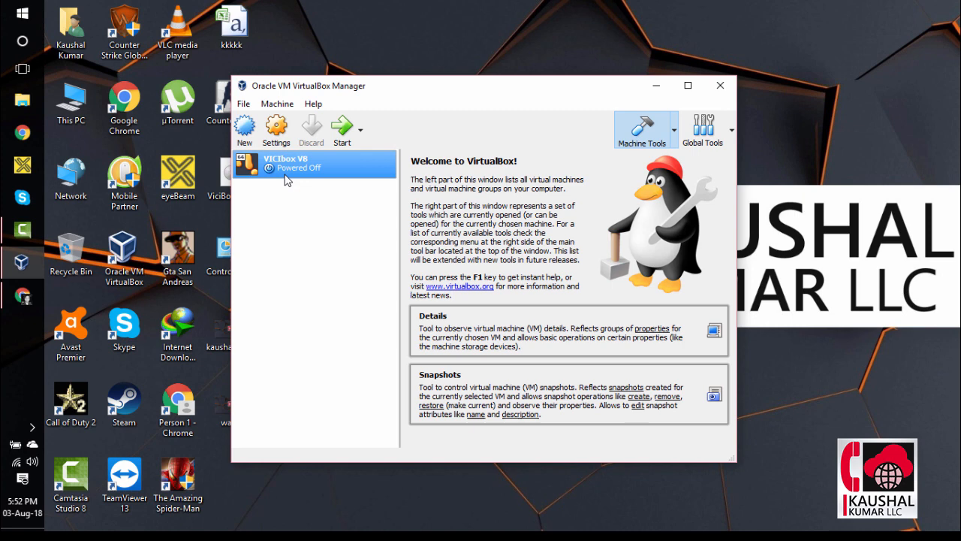
pyautogui.moveTo(312, 176)
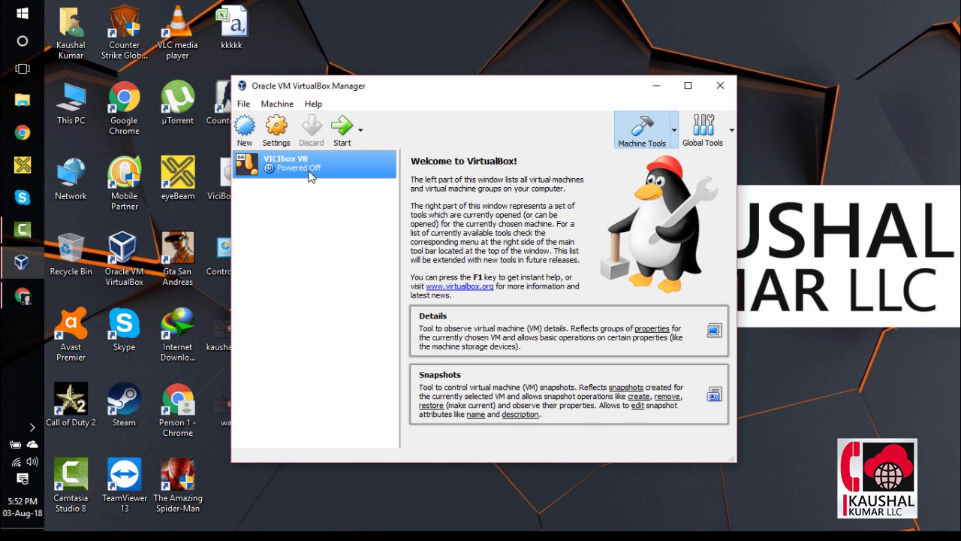
pyautogui.moveTo(298, 171)
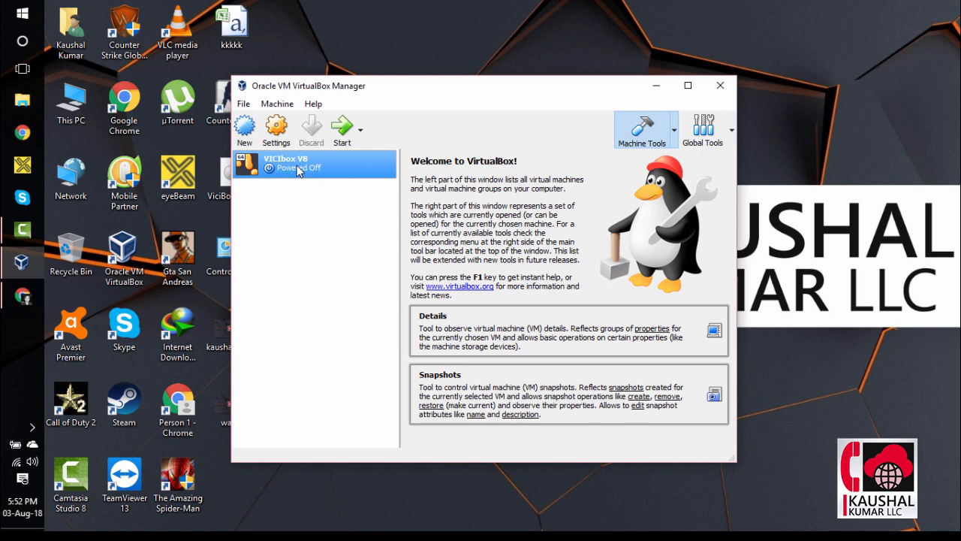
# Attach ViciBox_v8.x86_64-8.0.1_2.iso to the empty optical drive in Storage settings and save.
pyautogui.rightClick(314, 163)
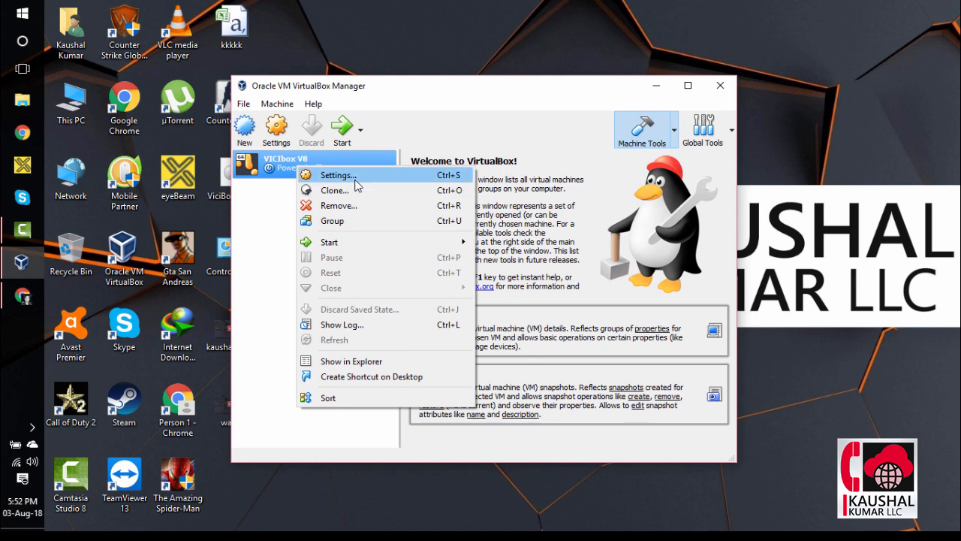
pyautogui.click(337, 174)
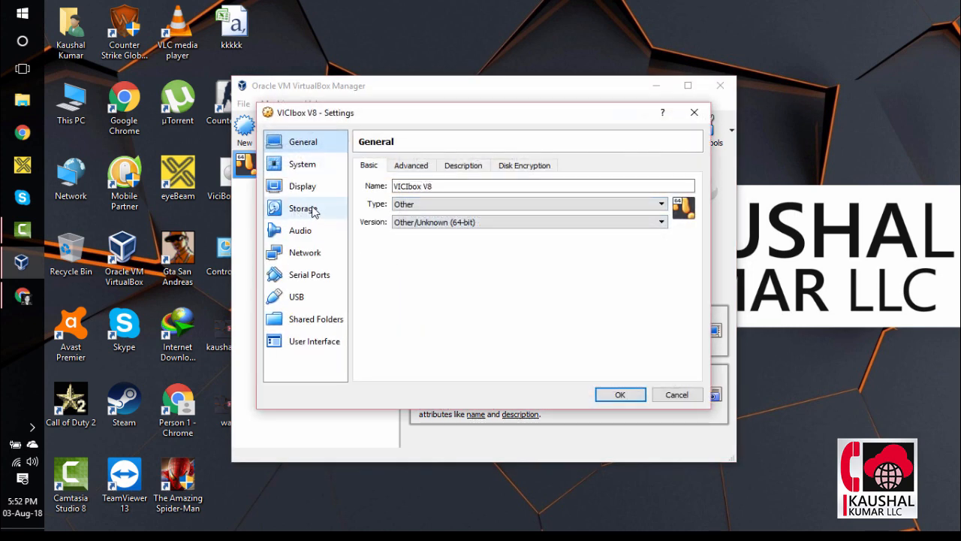
pyautogui.click(304, 208)
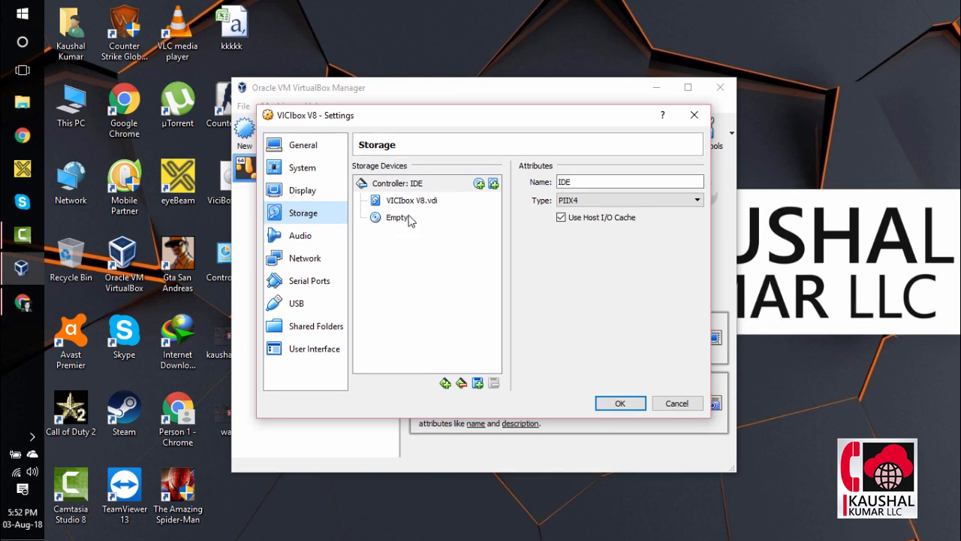
pyautogui.click(397, 217)
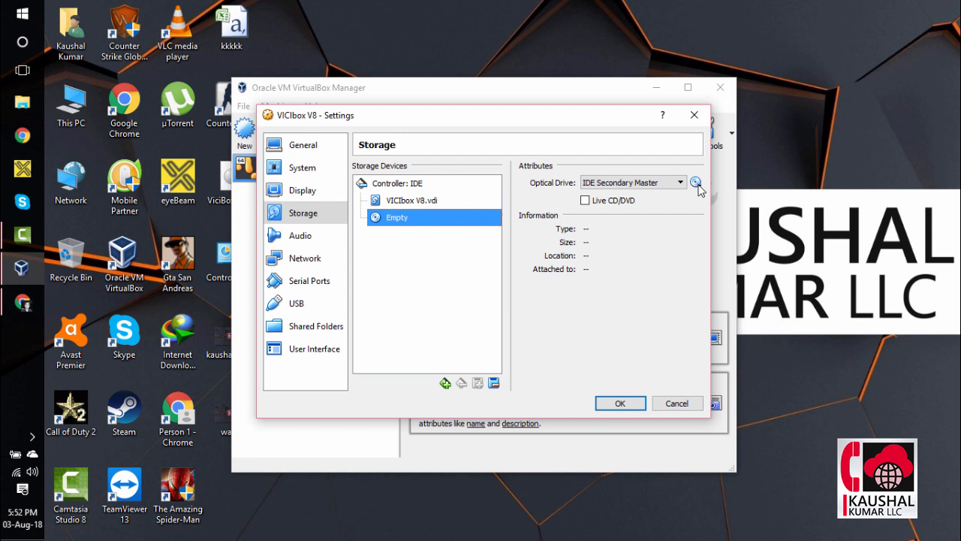
pyautogui.moveTo(696, 182)
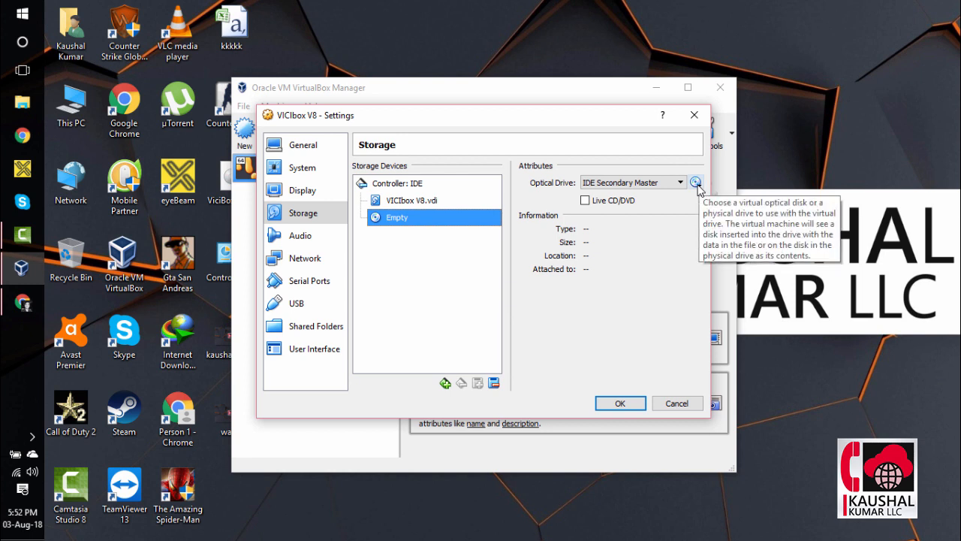
pyautogui.click(695, 182)
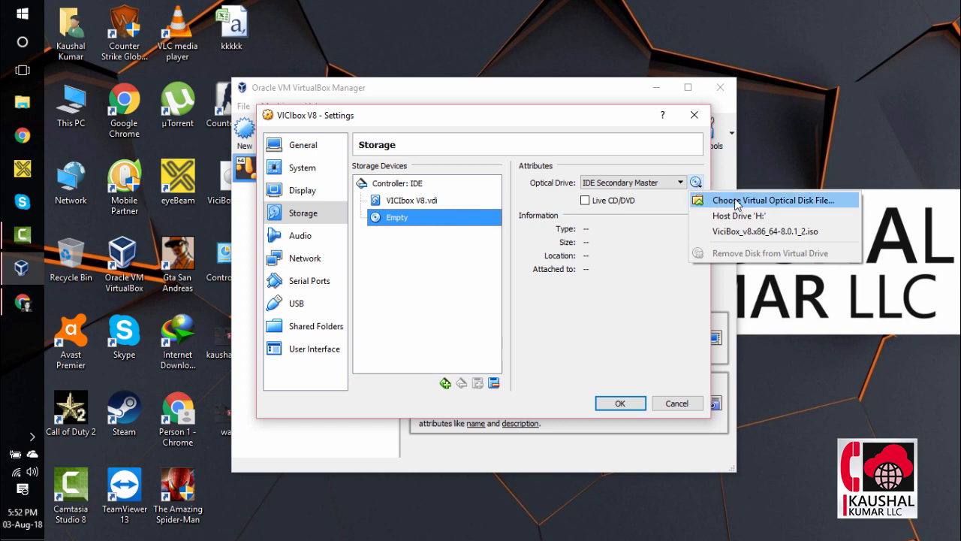
pyautogui.click(774, 199)
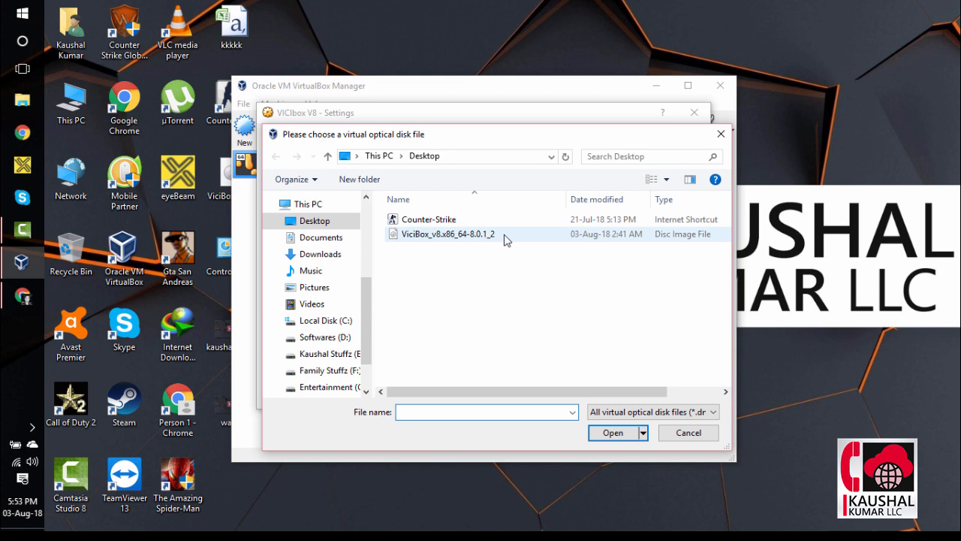
pyautogui.click(446, 234)
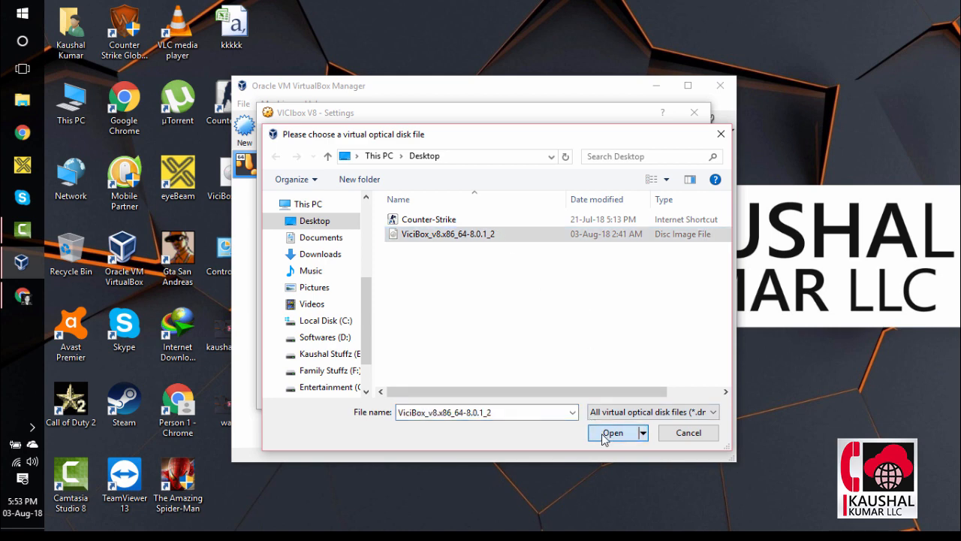
pyautogui.click(613, 433)
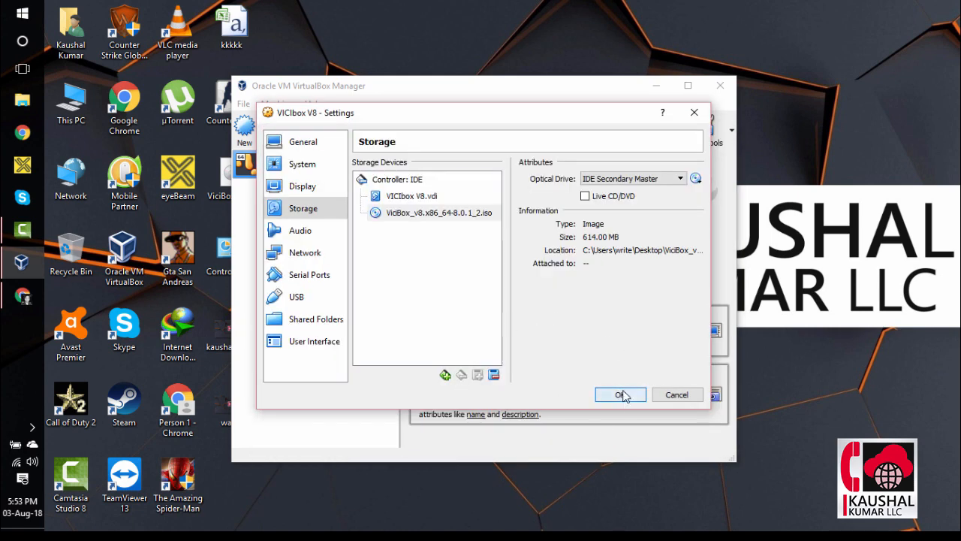
pyautogui.click(620, 395)
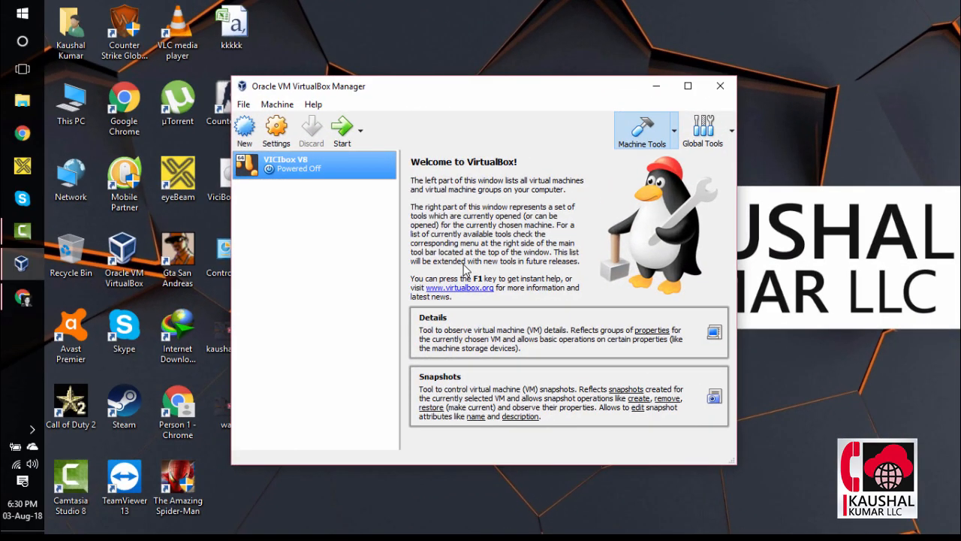
pyautogui.moveTo(325, 214)
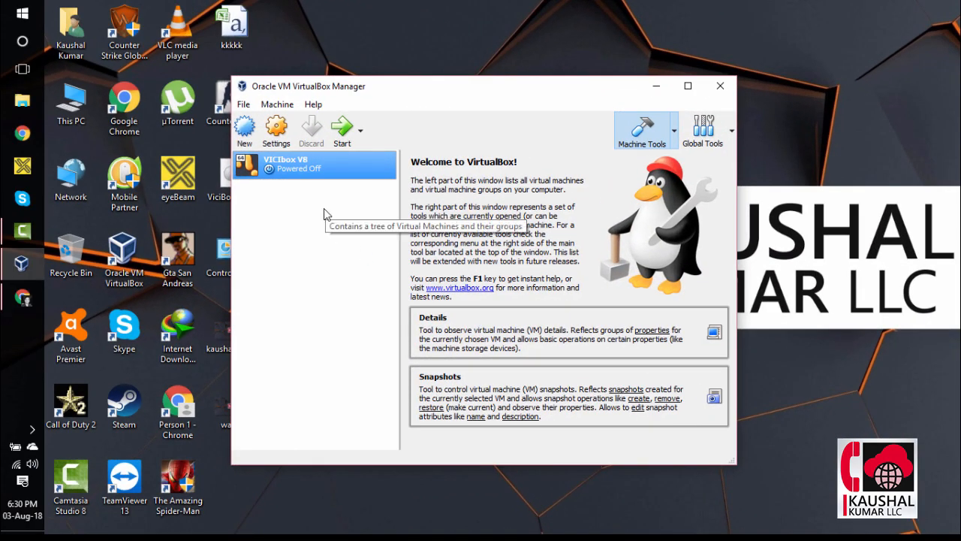
pyautogui.moveTo(345, 175)
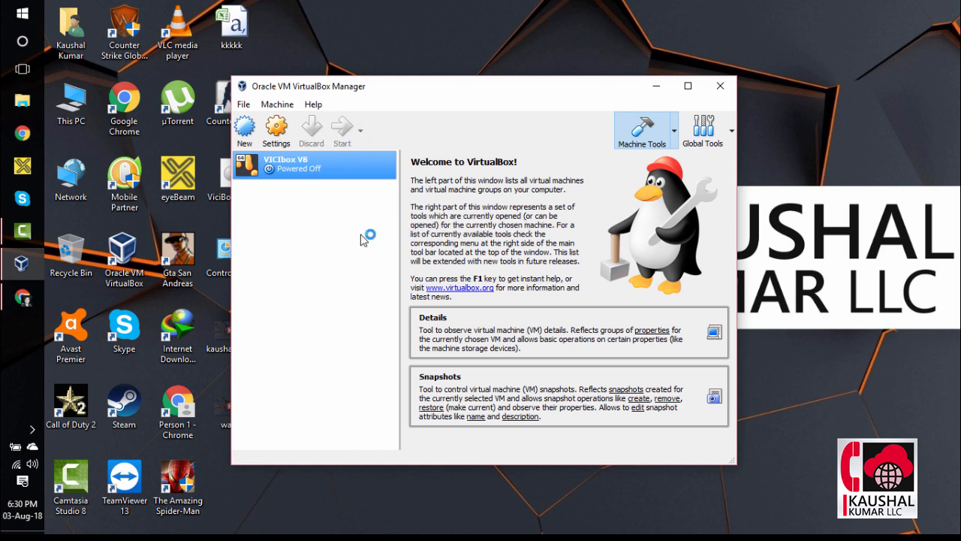
pyautogui.moveTo(368, 235)
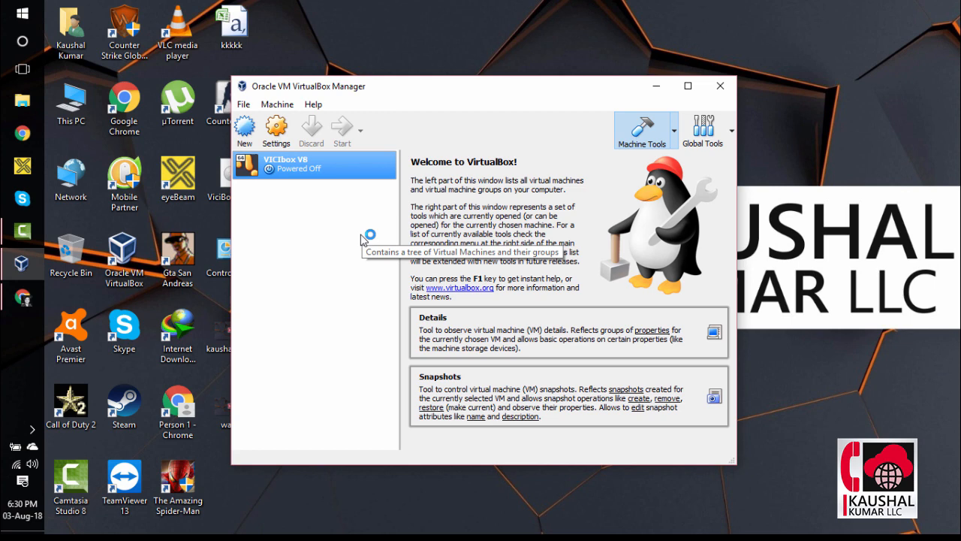
# Start the VICIbox V8 virtual machine from the toolbar.
pyautogui.click(342, 130)
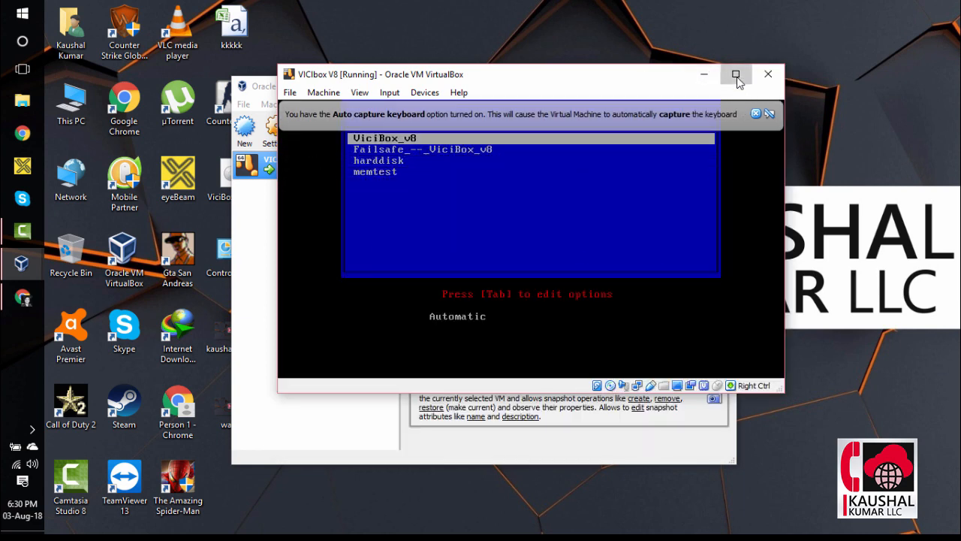
# Maximize the VM window and boot the ViciBox_v8 boot menu entry.
pyautogui.click(736, 73)
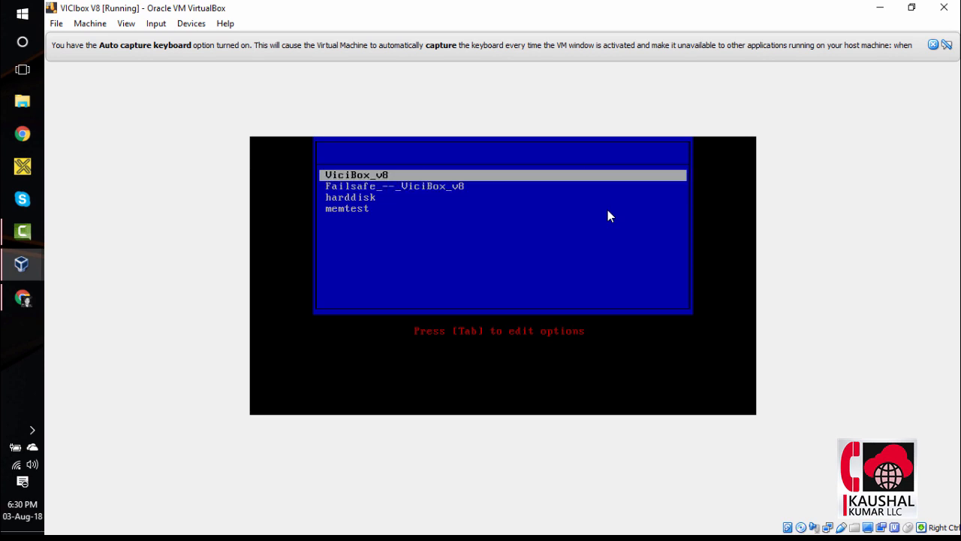
pyautogui.press('Return')
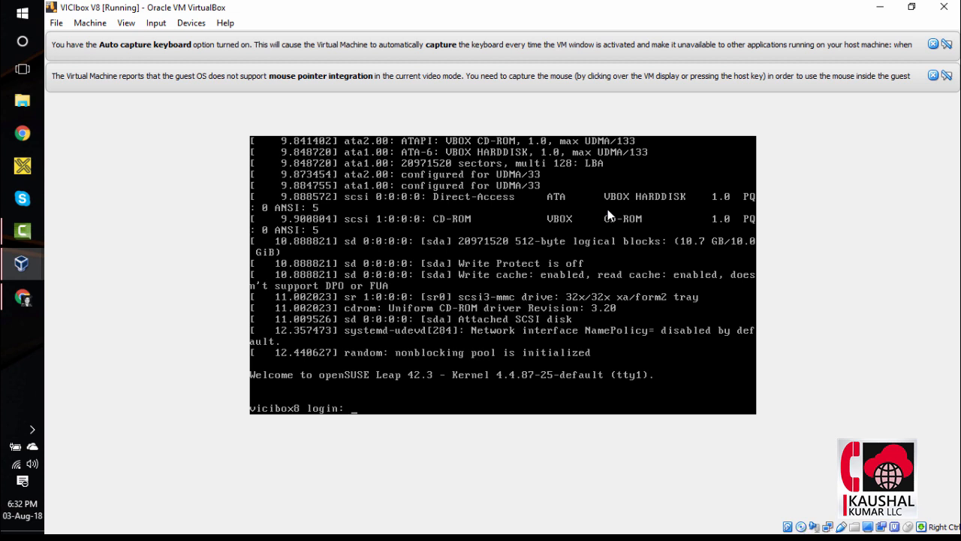
# Log in as root and run the os-install command.
pyautogui.write('root')
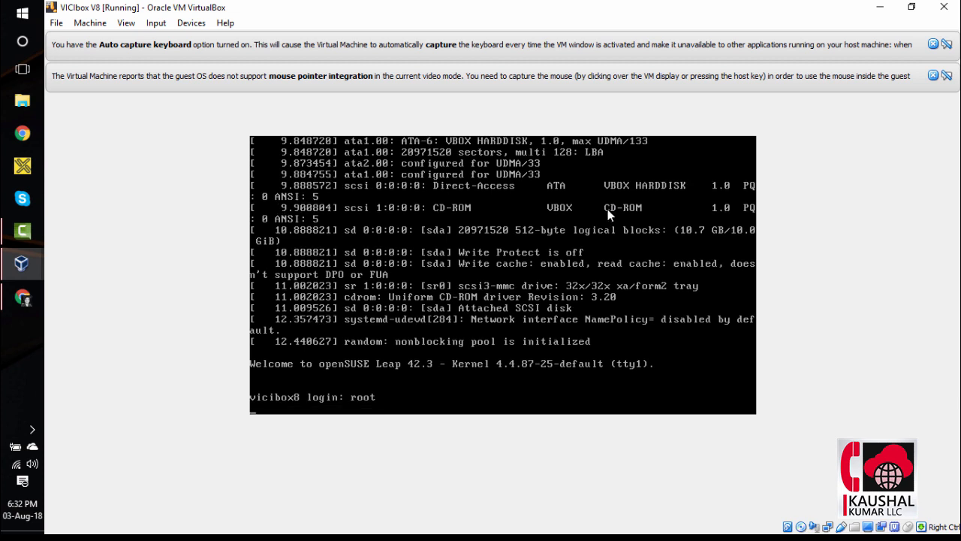
pyautogui.press('Return')
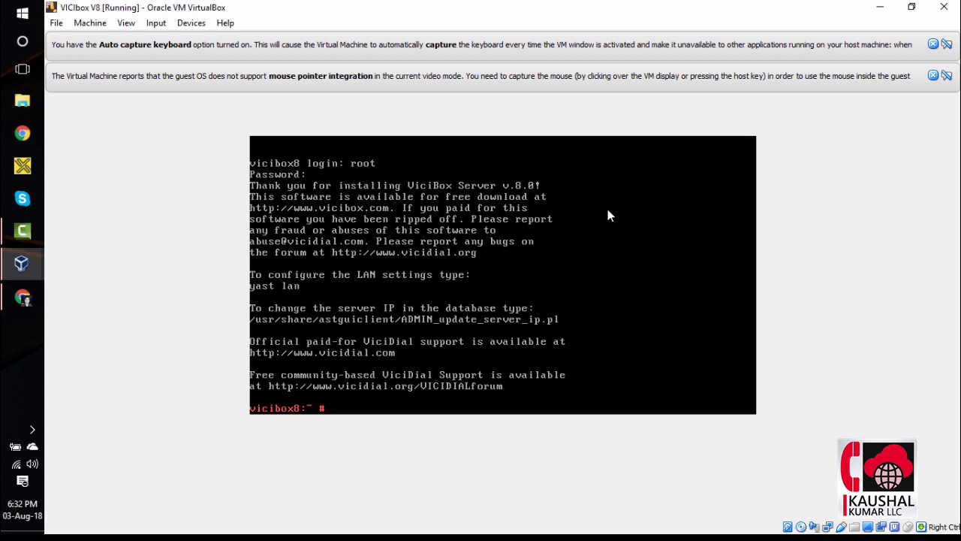
pyautogui.write('os-')
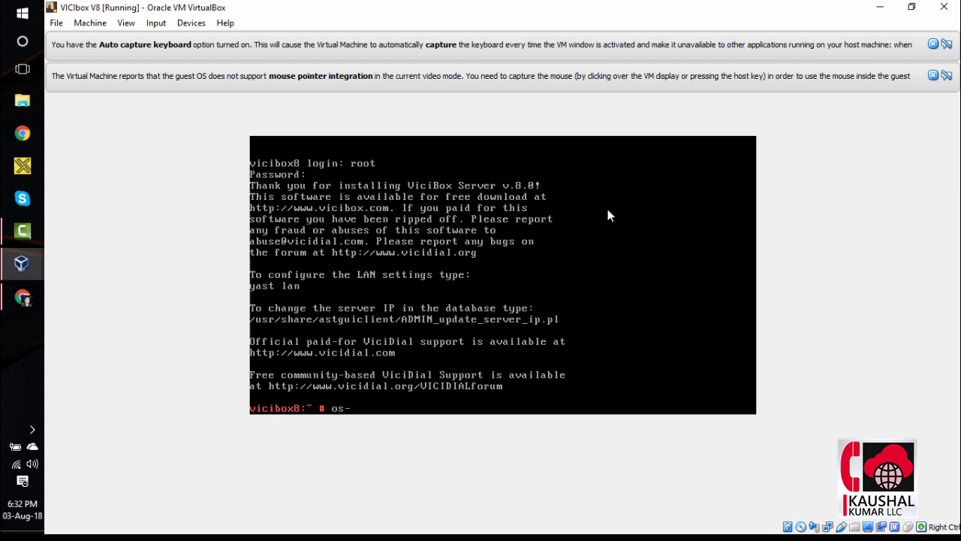
pyautogui.write('install')
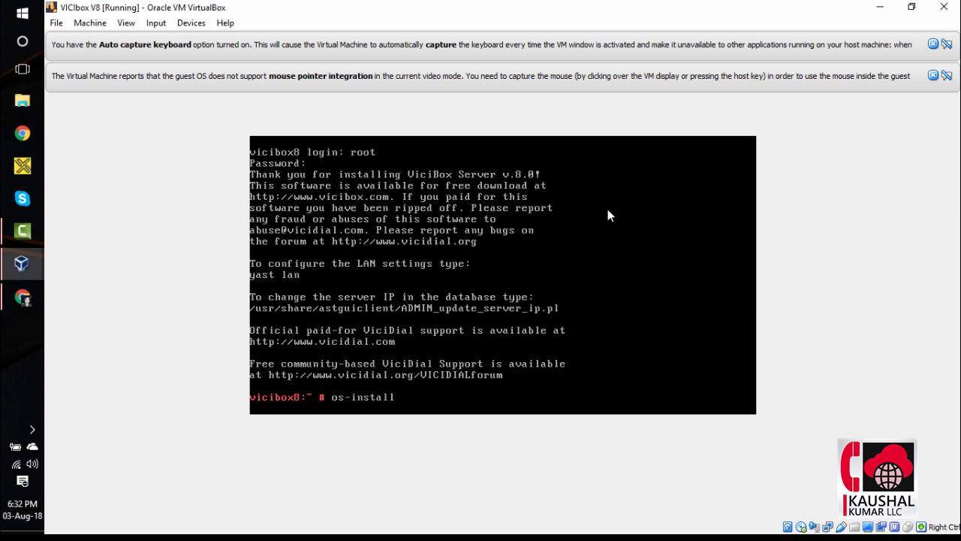
pyautogui.press('Return')
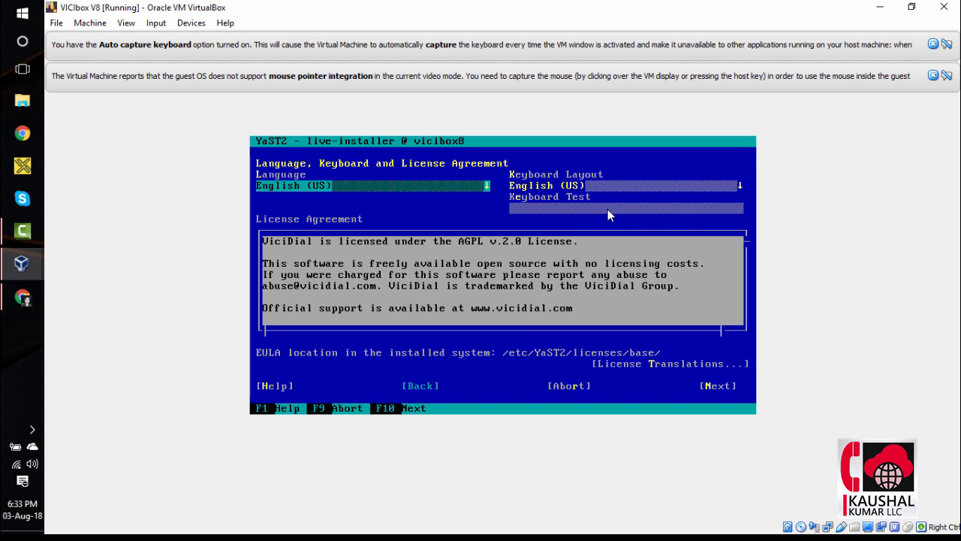
# Accept the YaST2 language, keyboard and license defaults with Next.
pyautogui.click(717, 385)
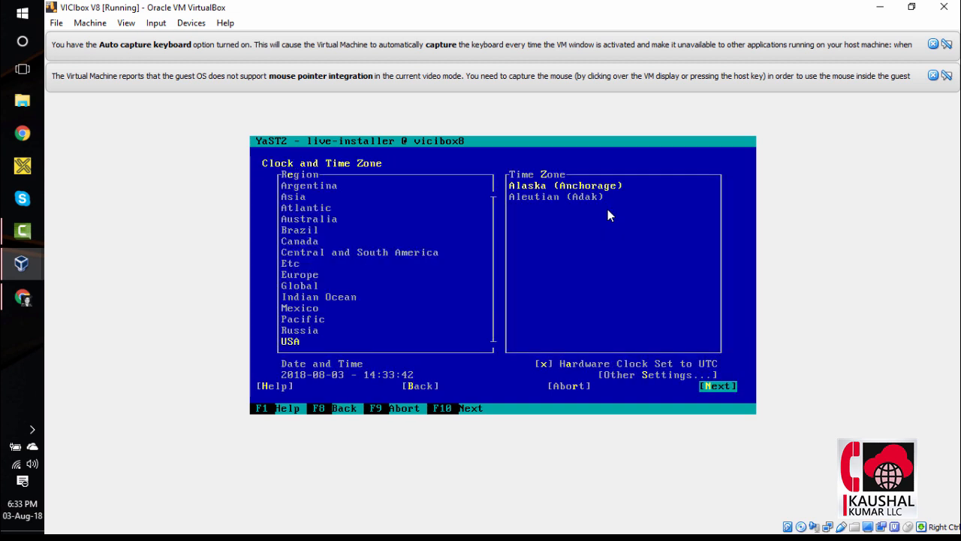
# Browse the USA, Global and Europe regions, then select a USA time zone.
pyautogui.click(299, 341)
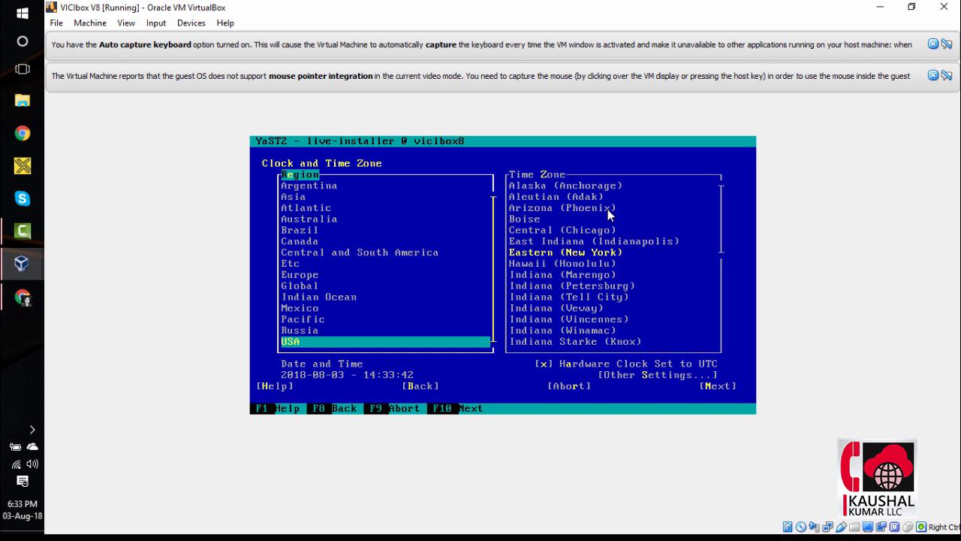
pyautogui.click(299, 286)
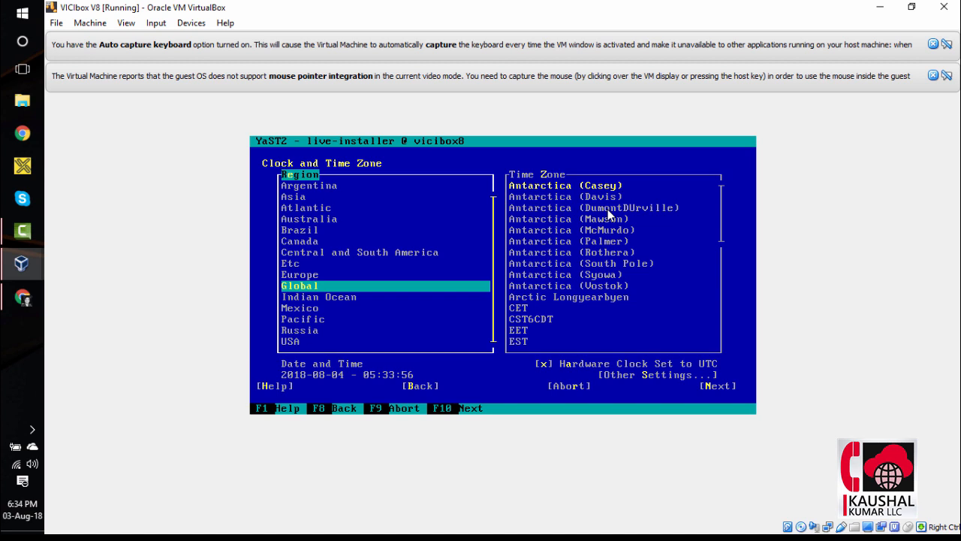
pyautogui.click(300, 274)
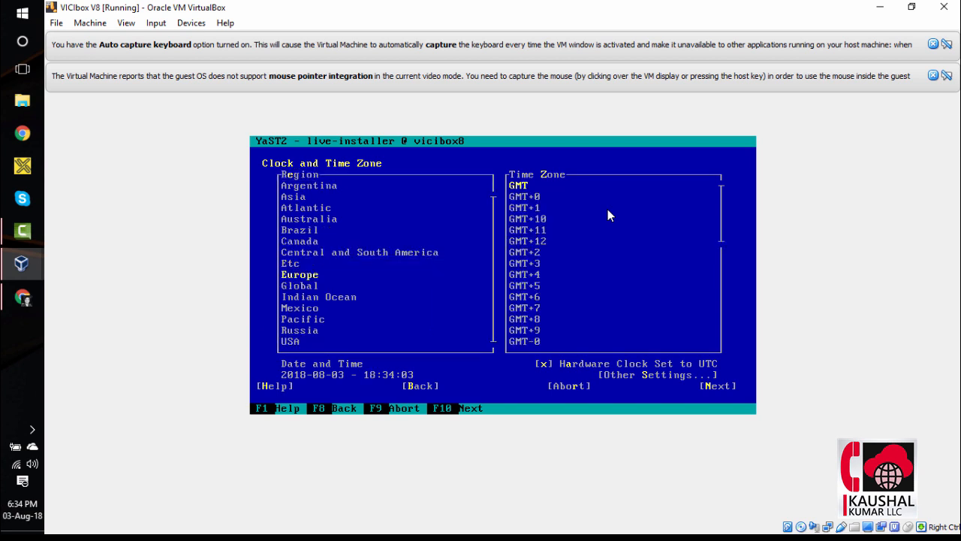
pyautogui.click(300, 329)
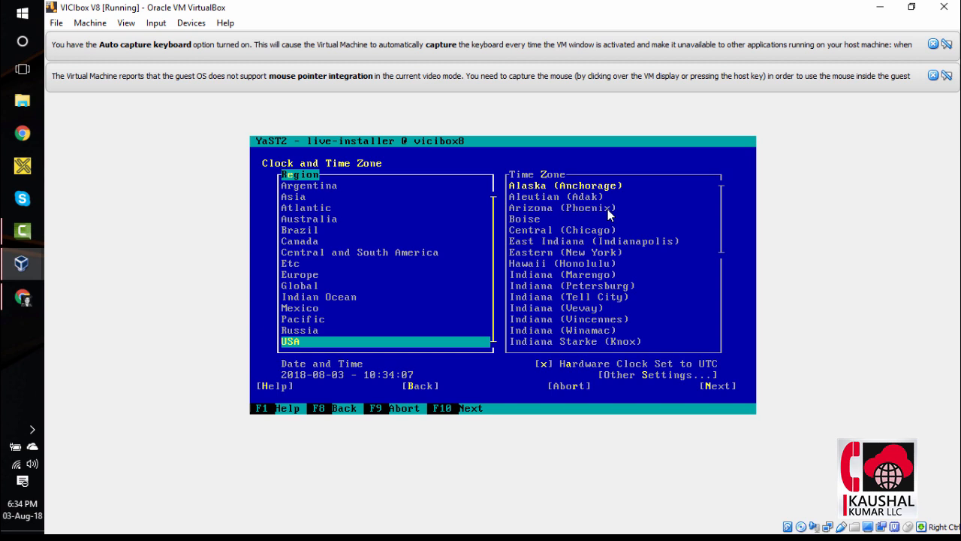
pyautogui.click(562, 230)
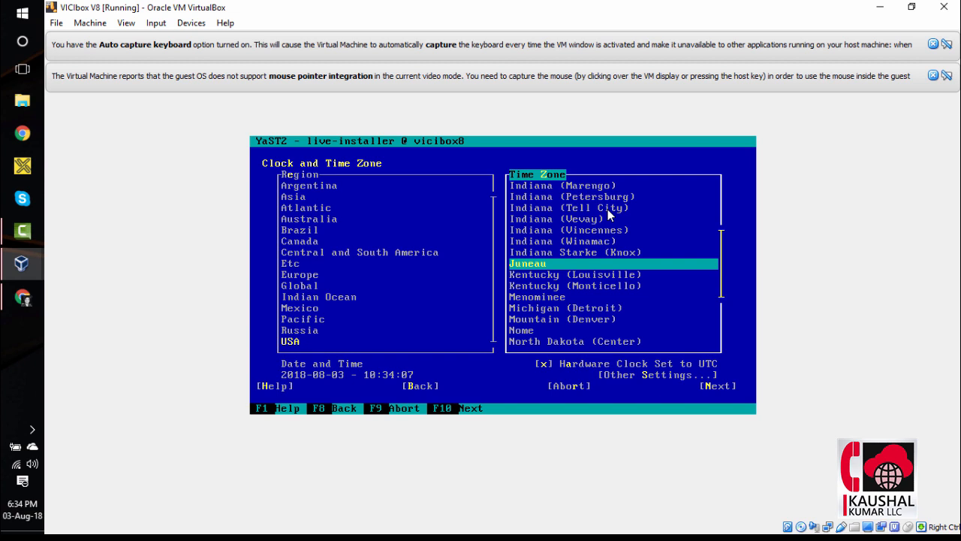
pyautogui.scroll(-3)
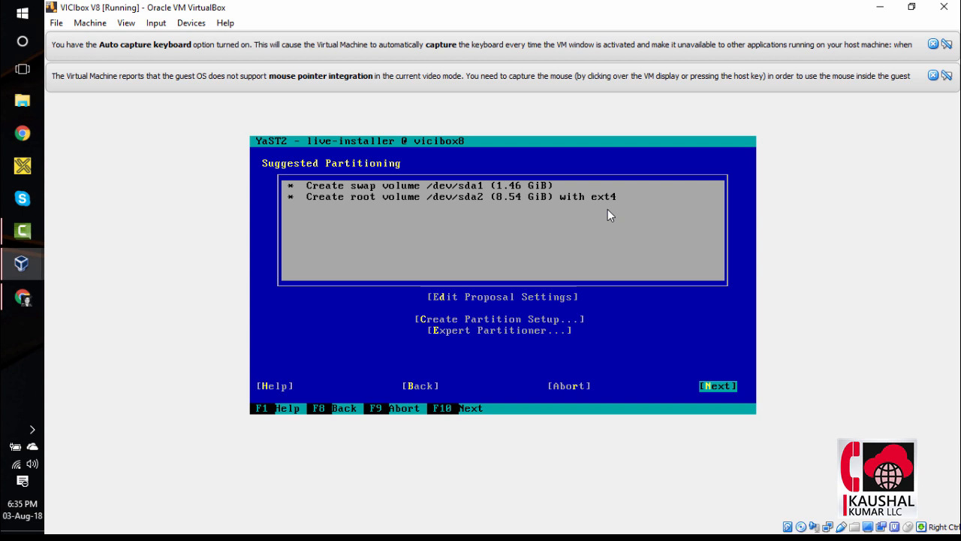
# Accept the suggested swap and ext4 root partitioning and continue.
pyautogui.click(717, 386)
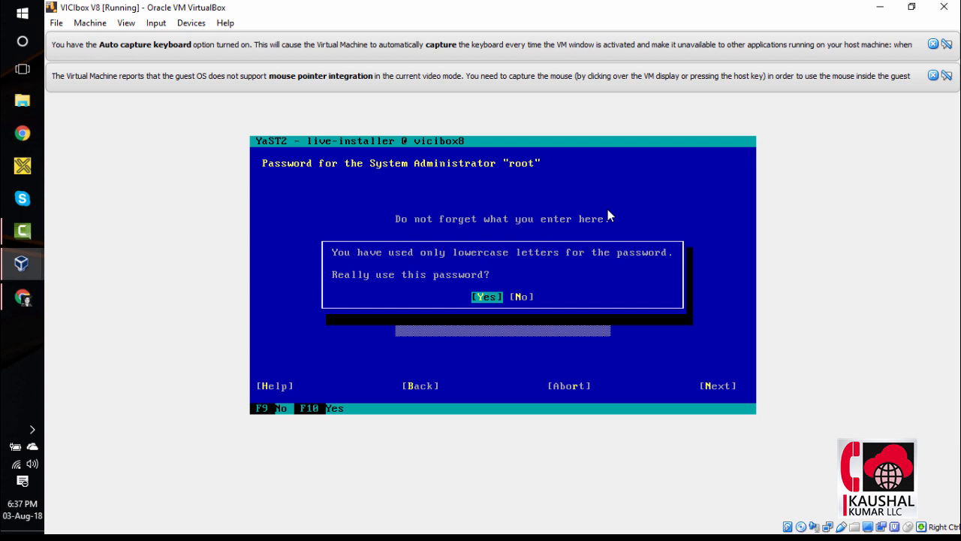
# Keep the all-lowercase root password by answering Yes to the warning.
pyautogui.click(487, 296)
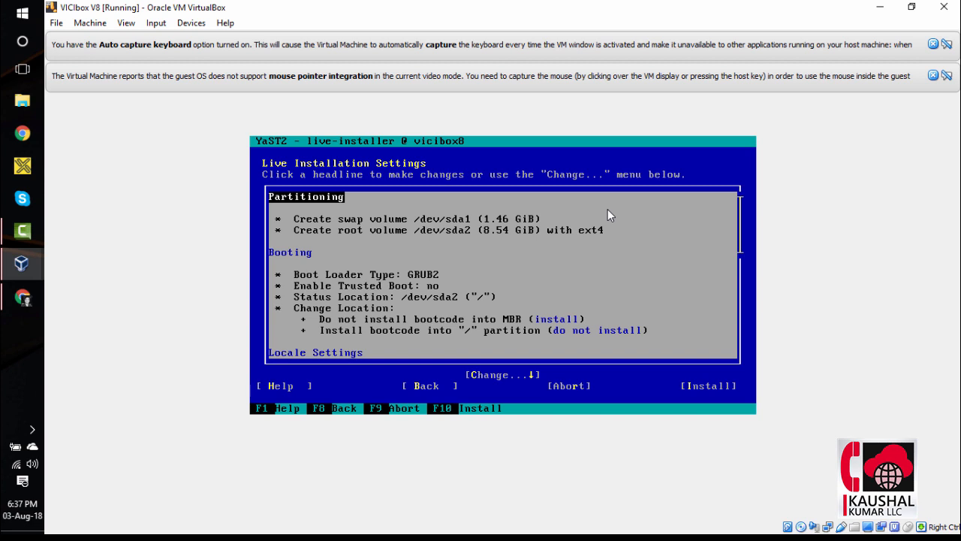
# Start the VICIbox installation, confirming the hard disk partition changes.
pyautogui.click(706, 386)
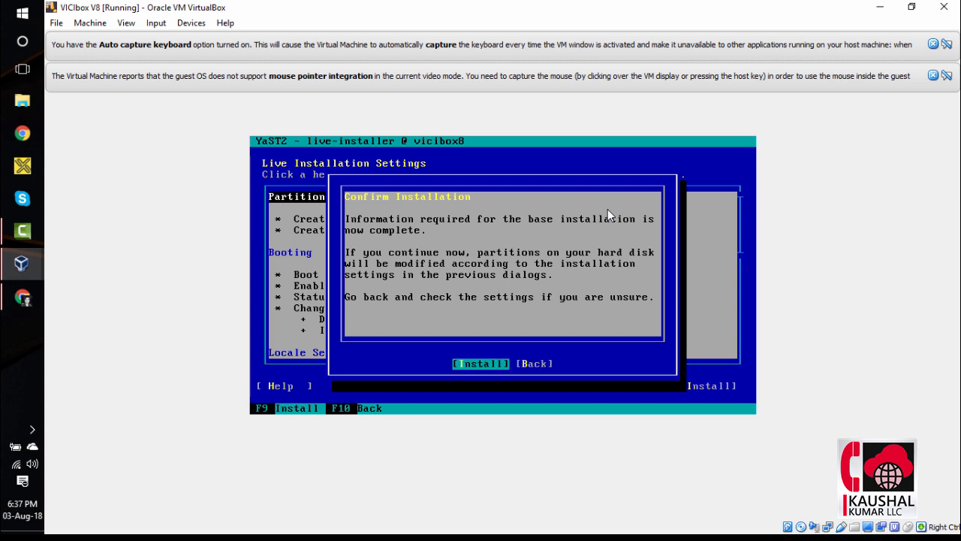
pyautogui.click(533, 363)
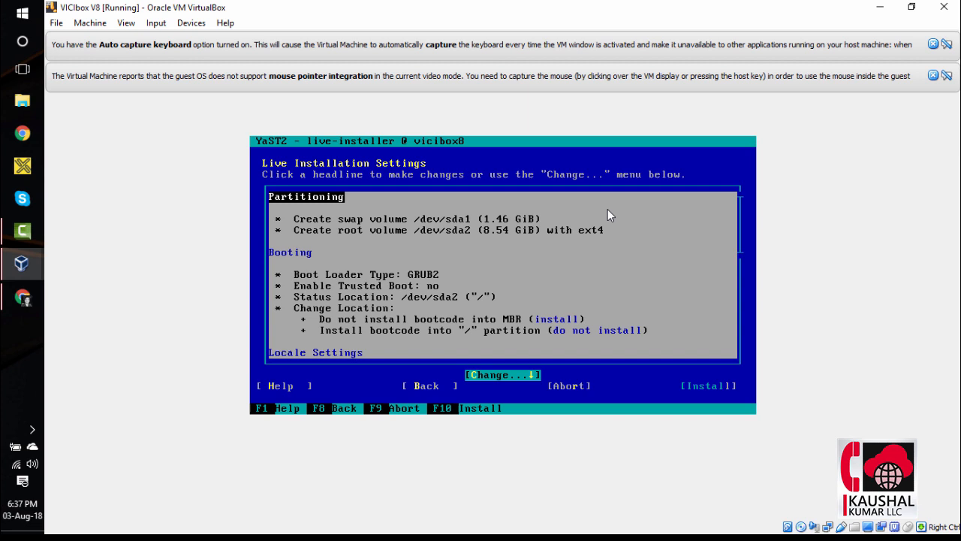
pyautogui.click(707, 386)
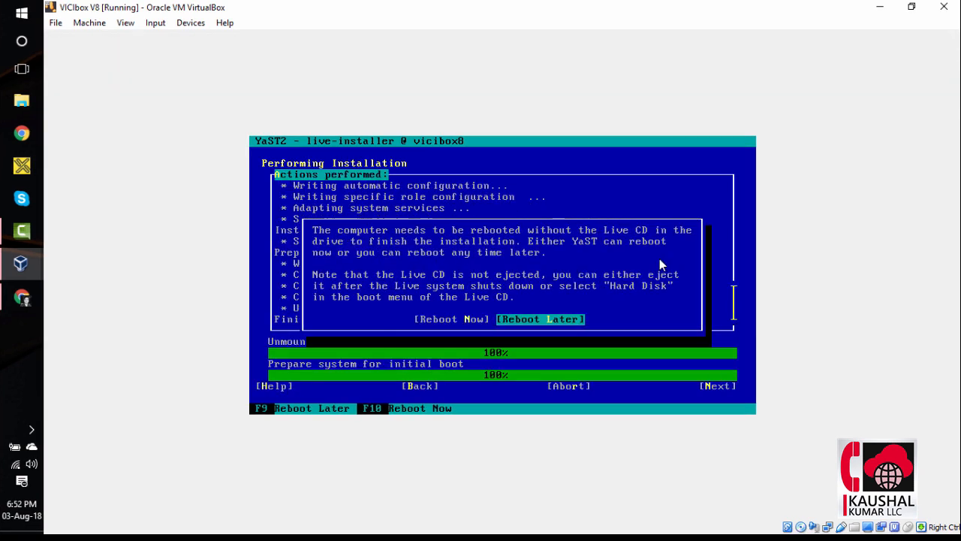
pyautogui.moveTo(705, 287)
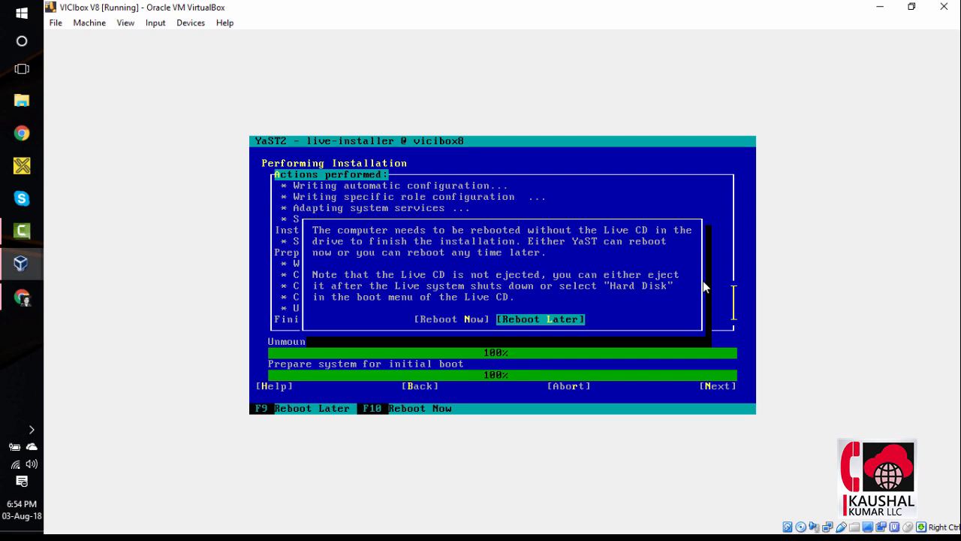
pyautogui.moveTo(616, 285)
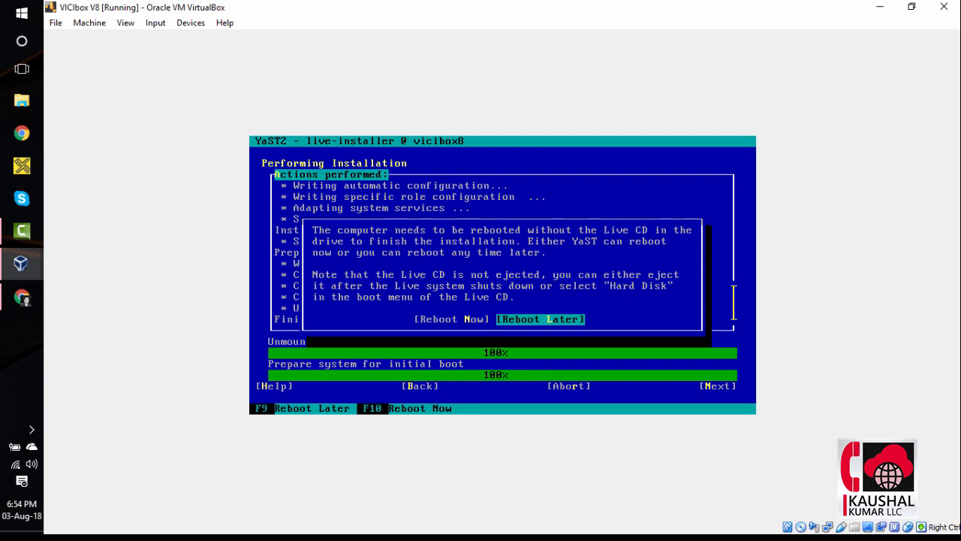
# Choose Reboot Later in the installation-complete prompt.
pyautogui.click(540, 319)
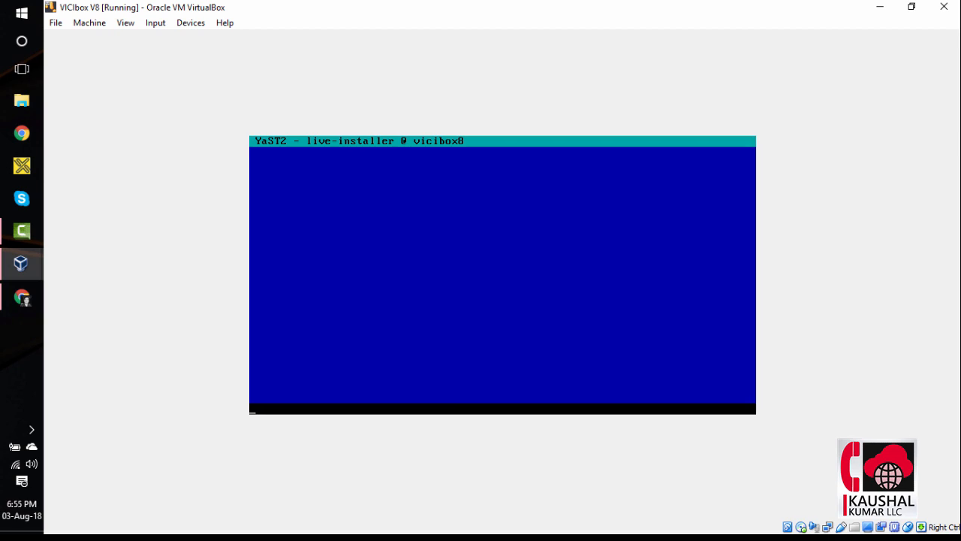
# Send an ACPI shutdown from the Machine menu and type logout at the shell.
pyautogui.click(89, 23)
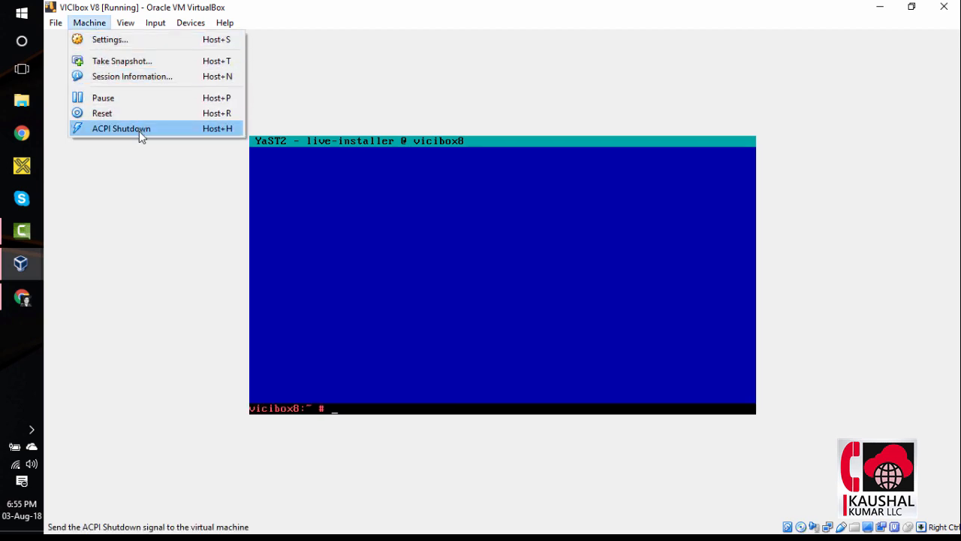
pyautogui.click(132, 138)
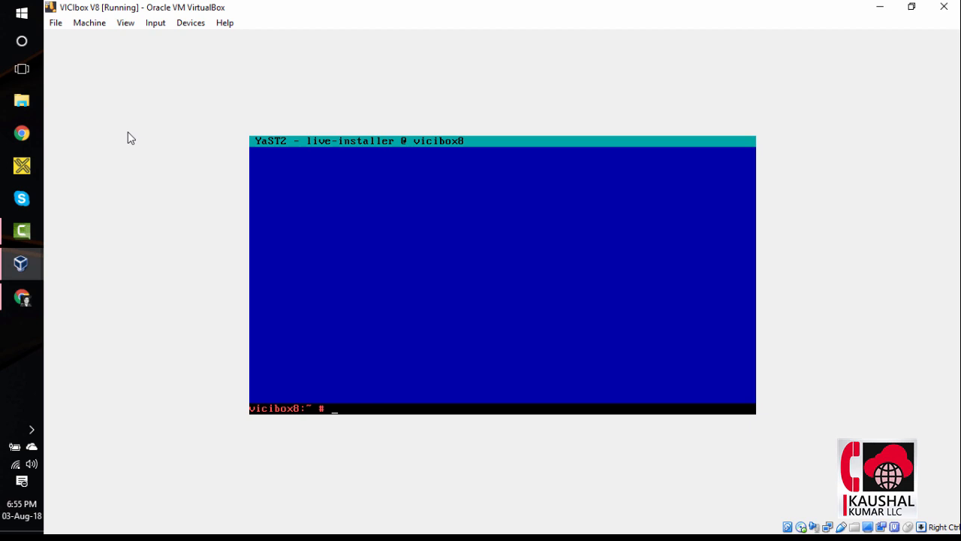
pyautogui.write('logout')
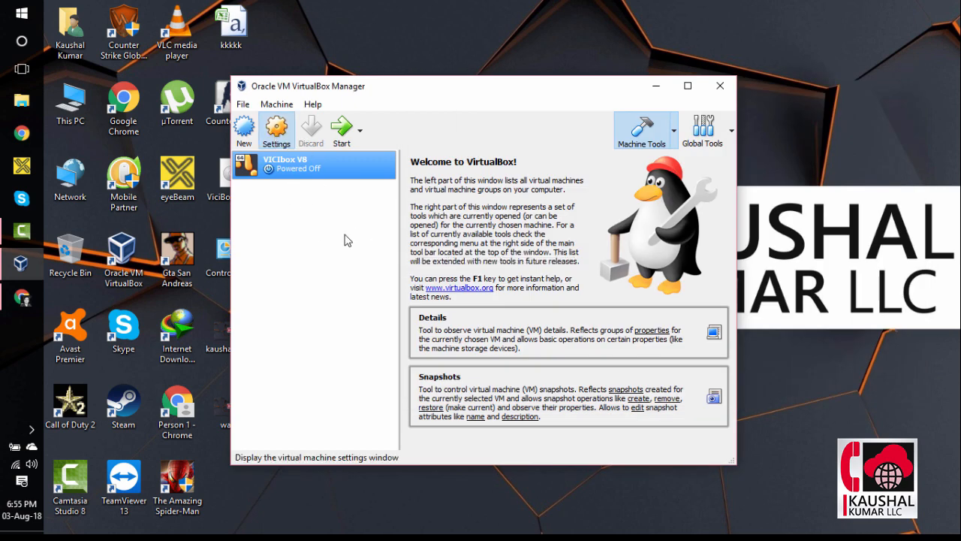
# Remove the ViciBox installer ISO from the IDE controller in Storage settings and save.
pyautogui.click(276, 129)
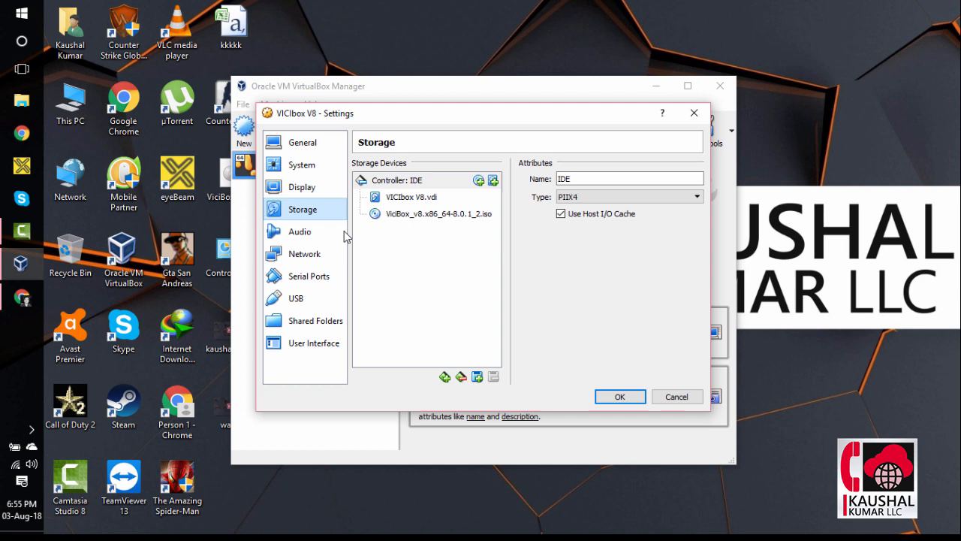
pyautogui.moveTo(438, 221)
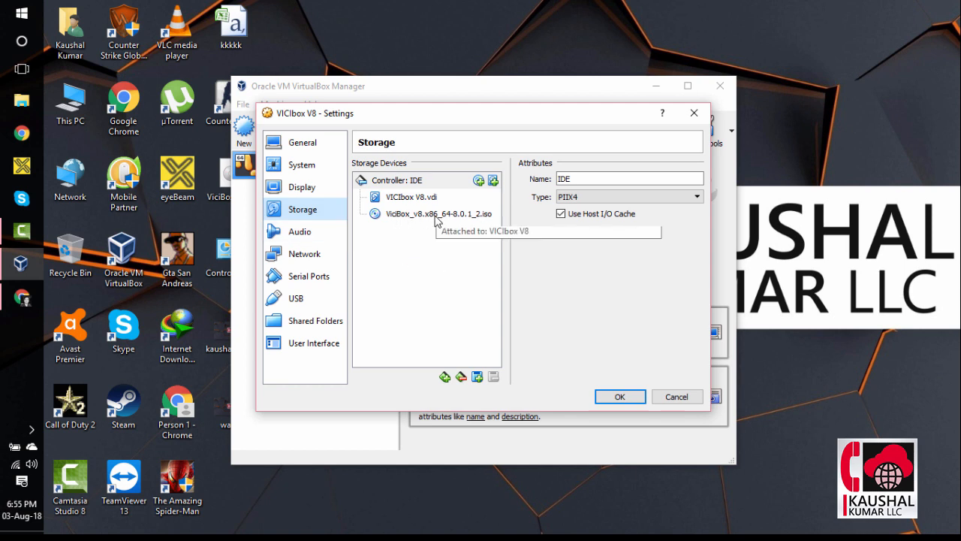
pyautogui.click(438, 213)
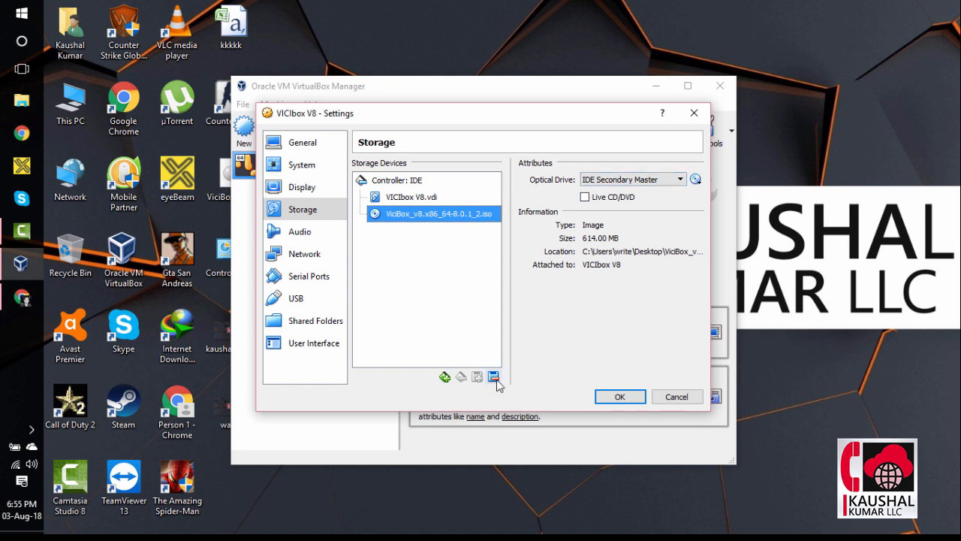
pyautogui.moveTo(494, 377)
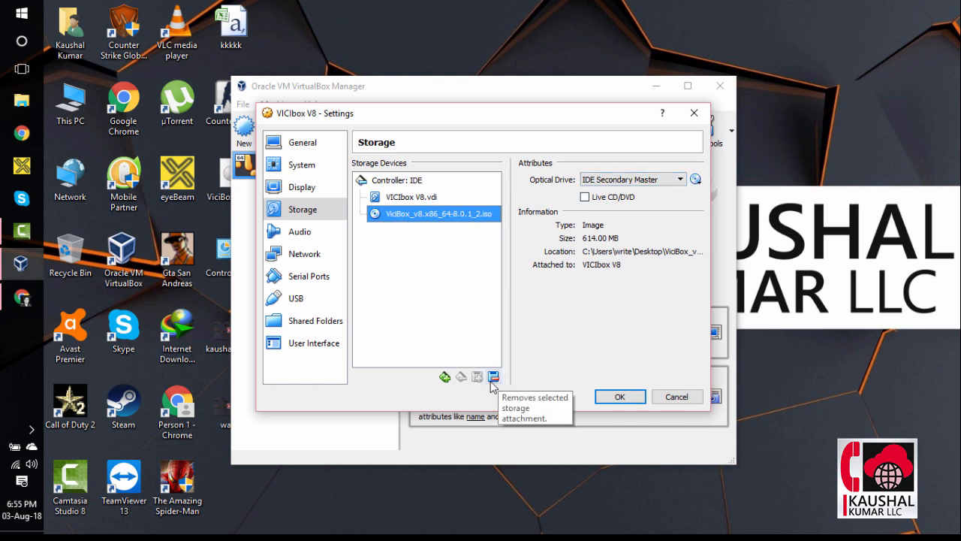
pyautogui.click(493, 376)
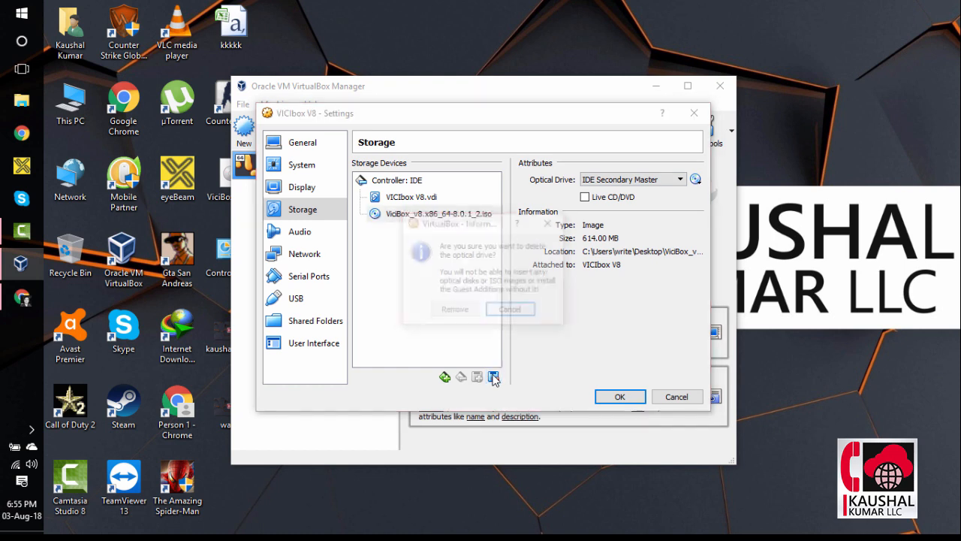
pyautogui.click(455, 309)
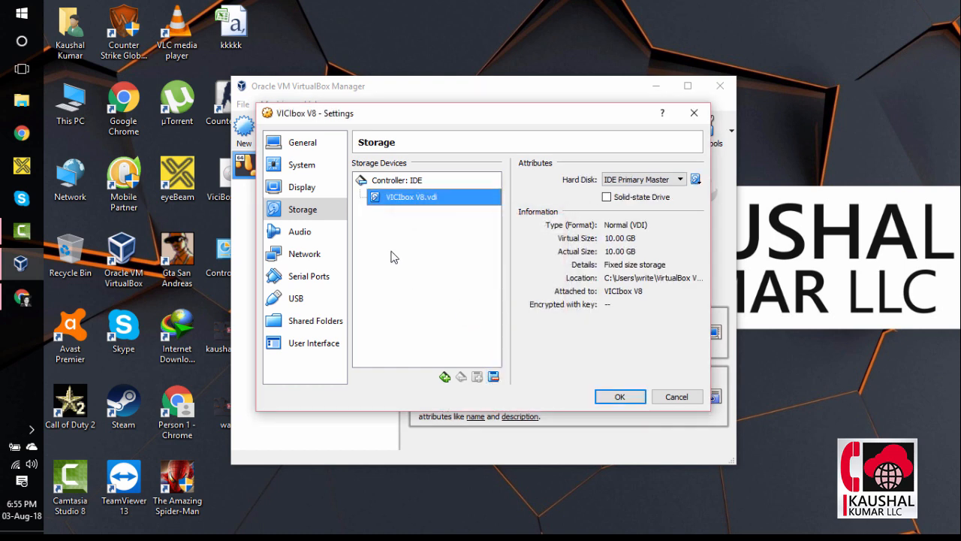
pyautogui.moveTo(426, 239)
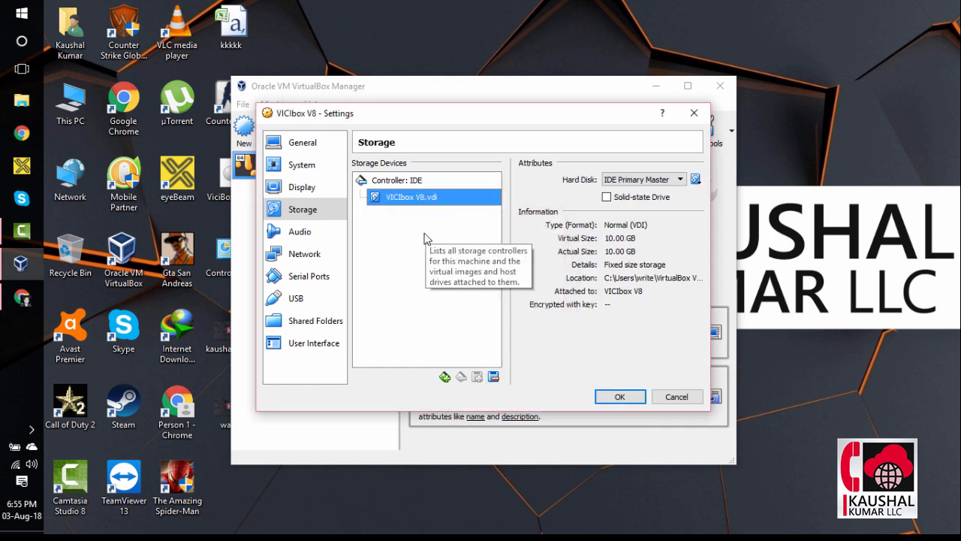
pyautogui.moveTo(494, 266)
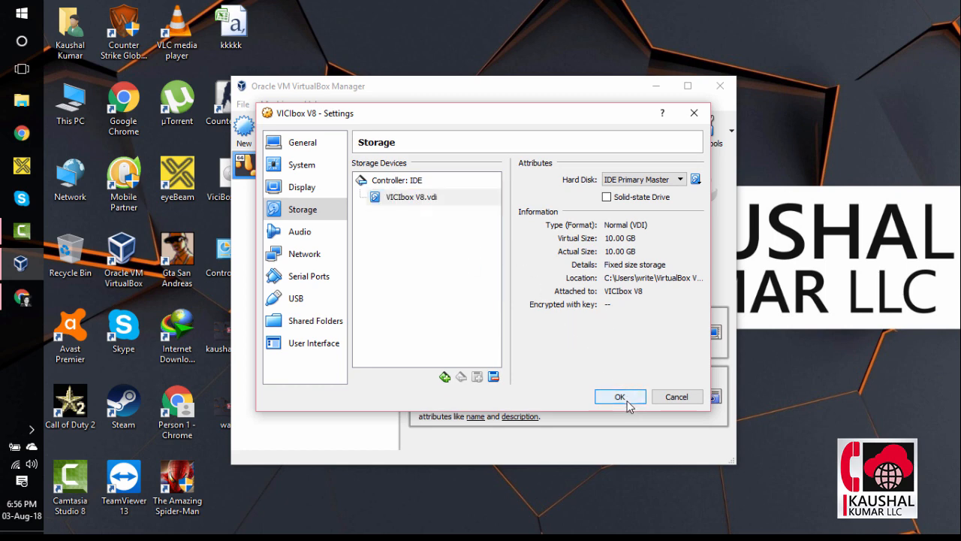
pyautogui.click(620, 396)
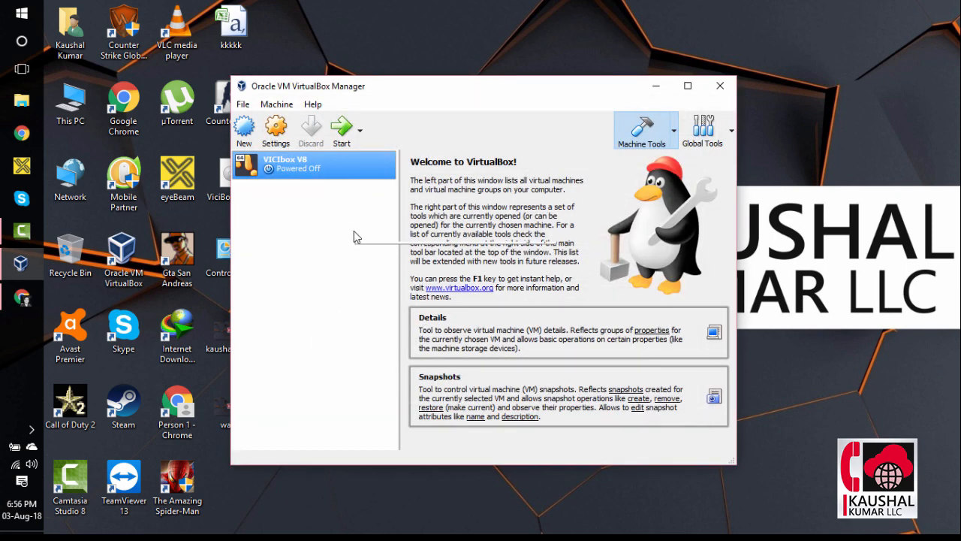
pyautogui.moveTo(357, 237)
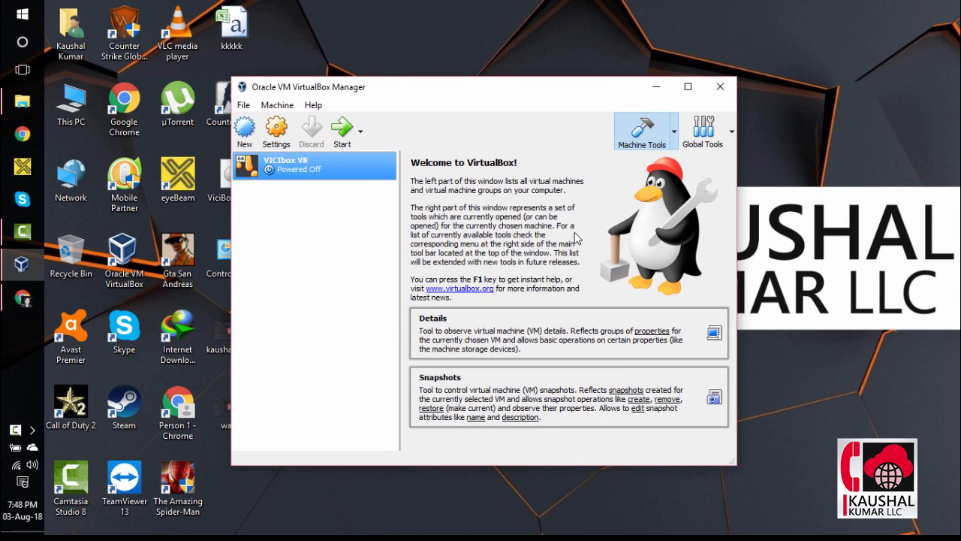
pyautogui.moveTo(385, 234)
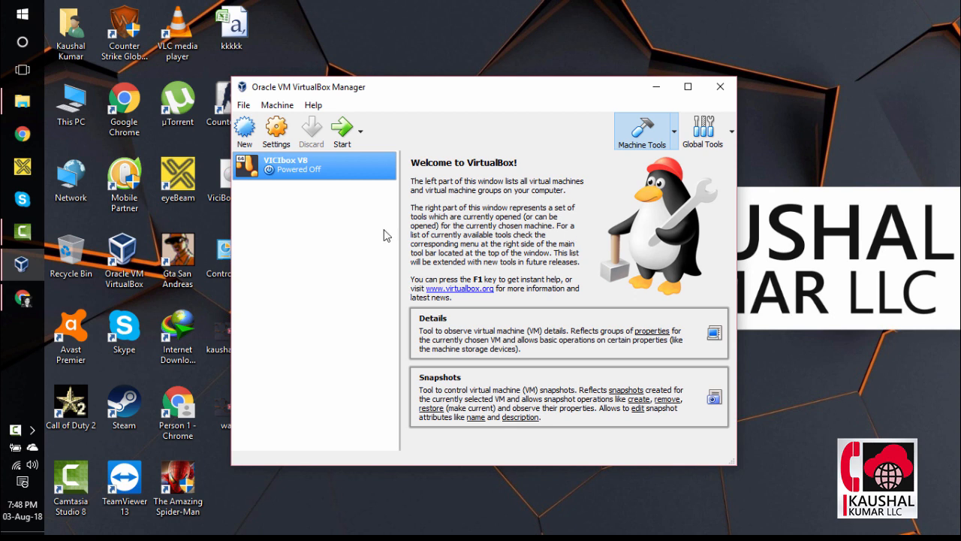
pyautogui.moveTo(342, 132)
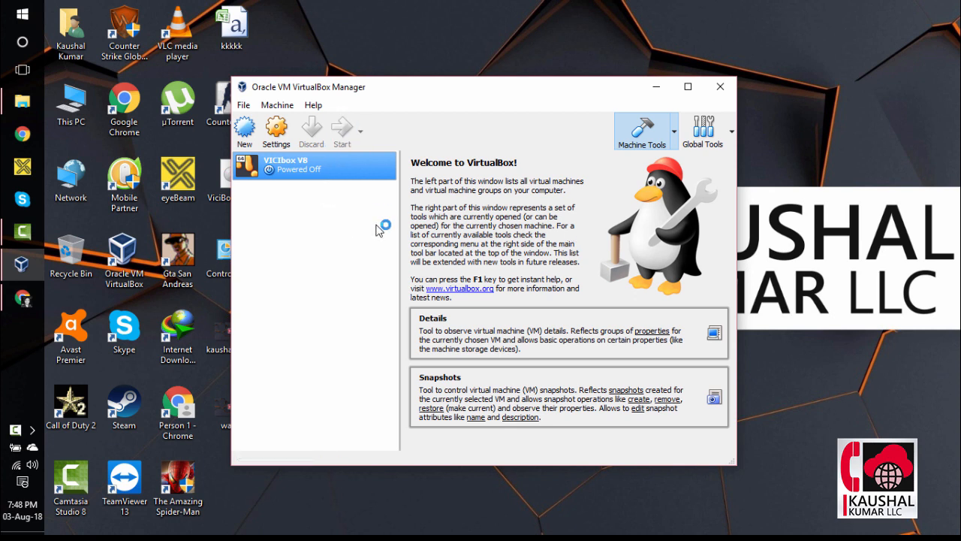
pyautogui.moveTo(383, 225)
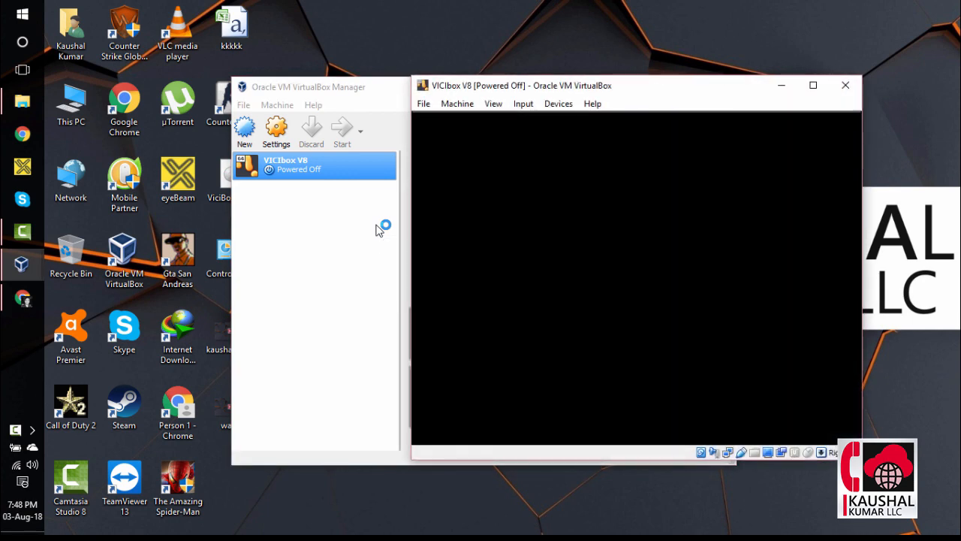
# Start VICIbox V8 from its hard disk and maximize the VM window.
pyautogui.click(342, 131)
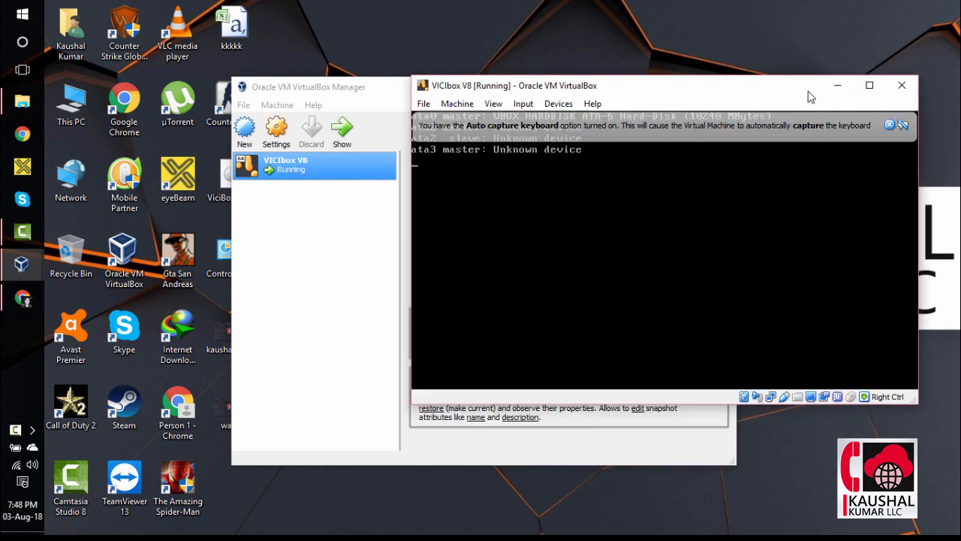
pyautogui.click(869, 85)
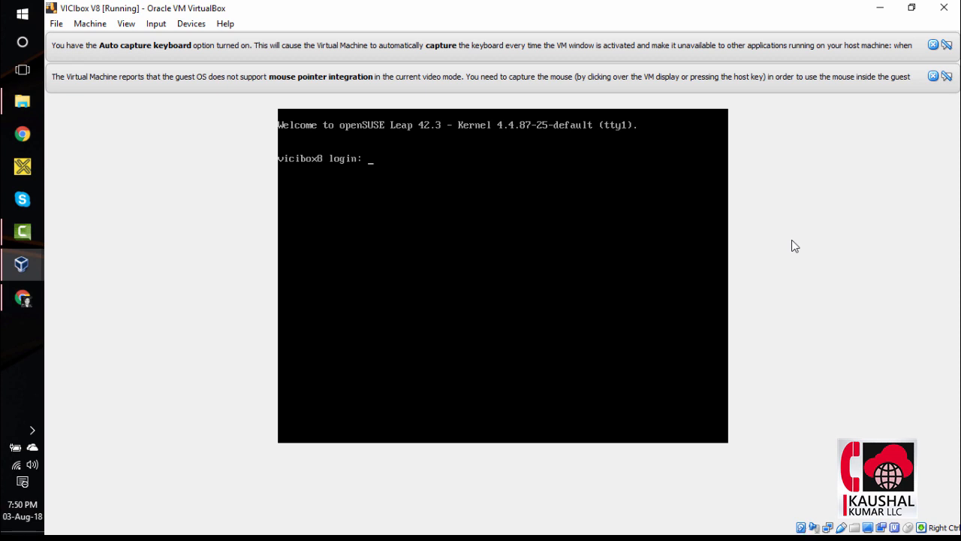
# Log in at the vicibox8 console as root with the password.
pyautogui.write('root')
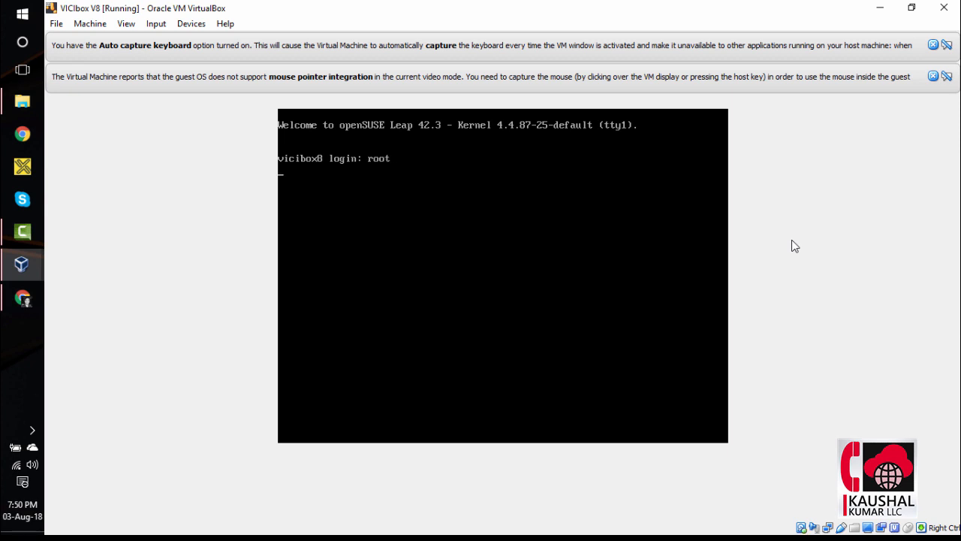
pyautogui.press('Return')
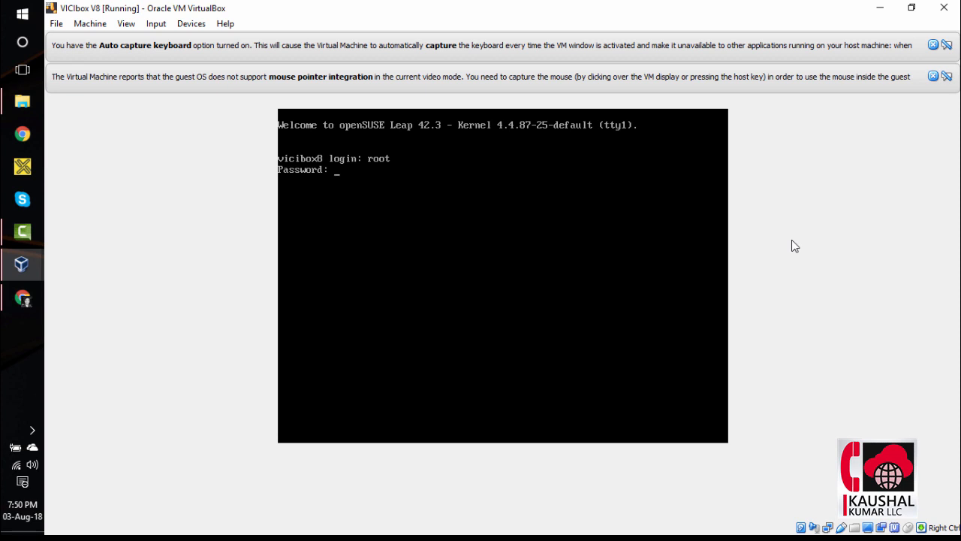
pyautogui.press('Return')
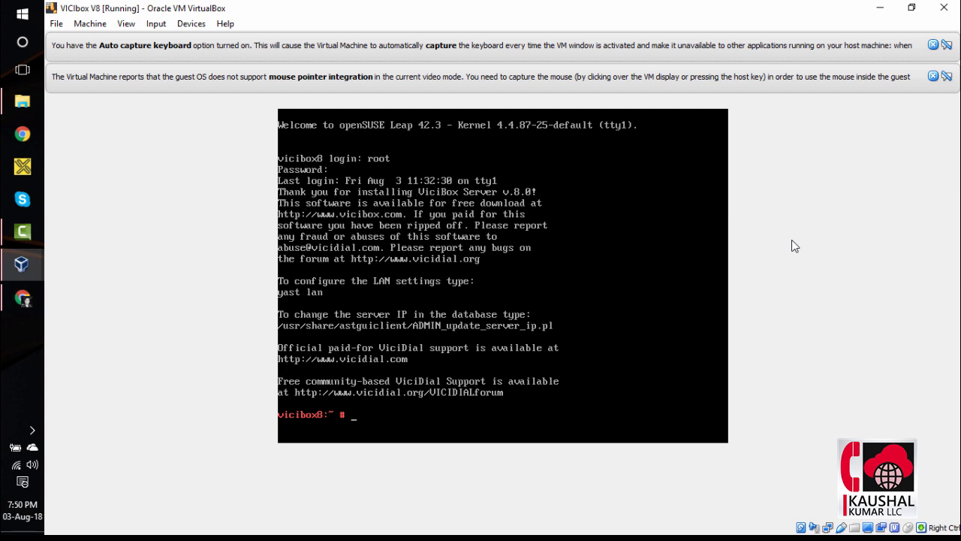
# Run vicibox-express and answer y to continue the Express install.
pyautogui.write('vici')
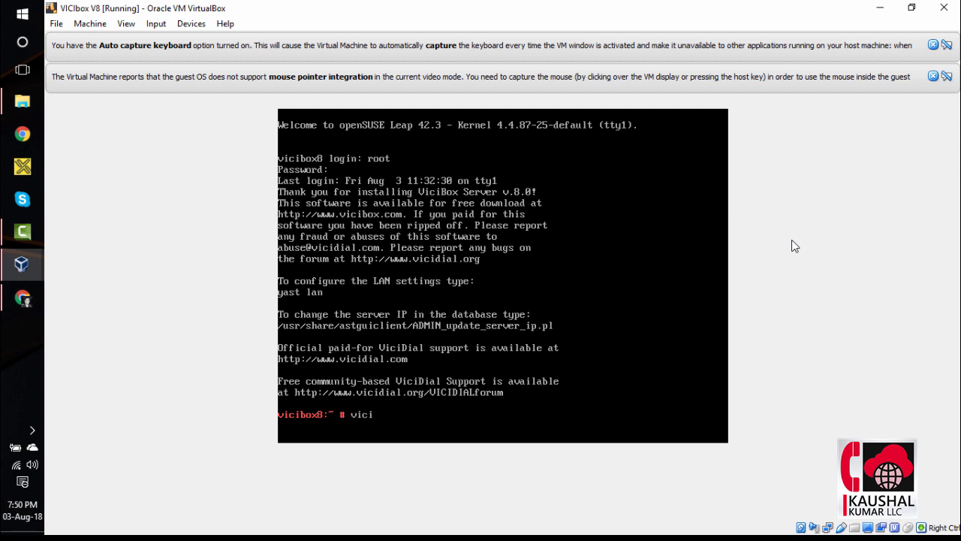
pyautogui.write('box-express')
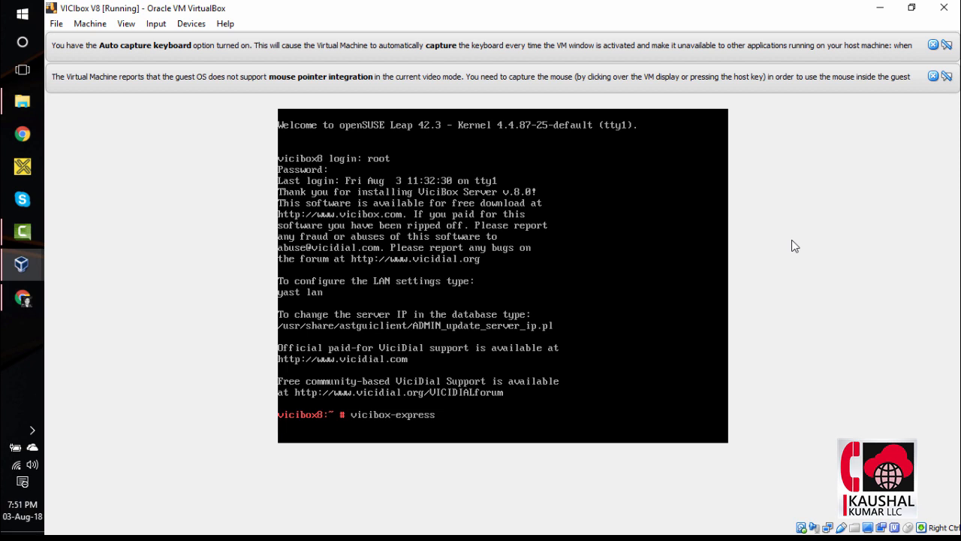
pyautogui.press('Return')
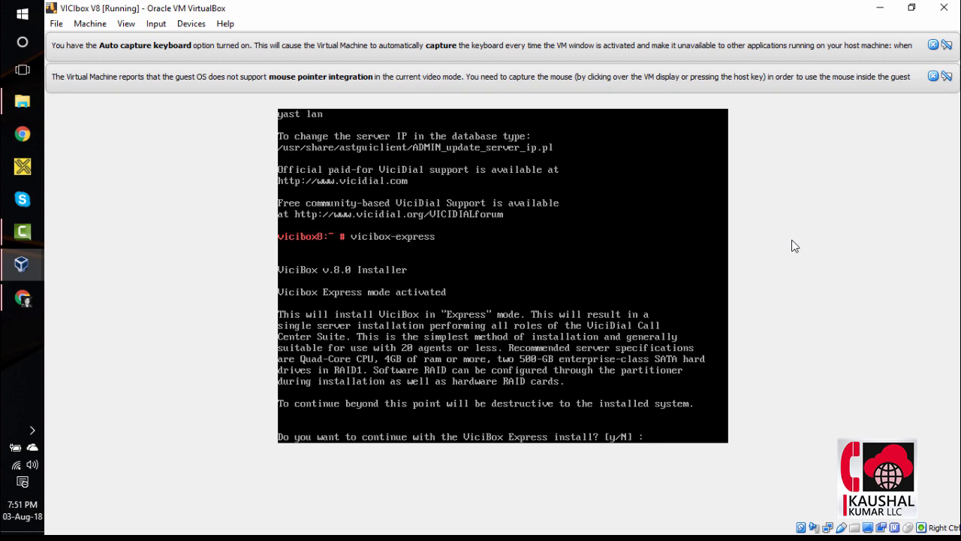
pyautogui.write('y')
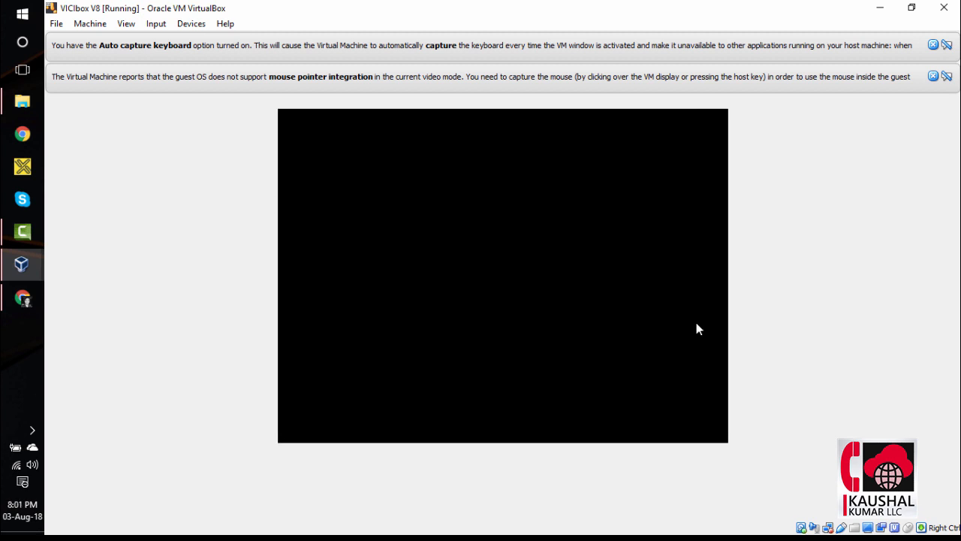
pyautogui.moveTo(730, 285)
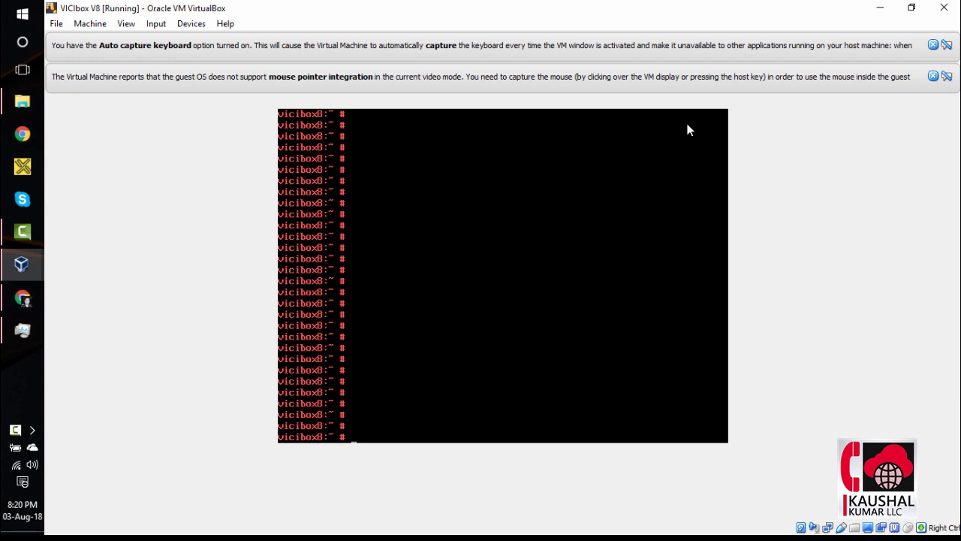
# Type reboot at the root prompt once the install finishes.
pyautogui.write('reboot')
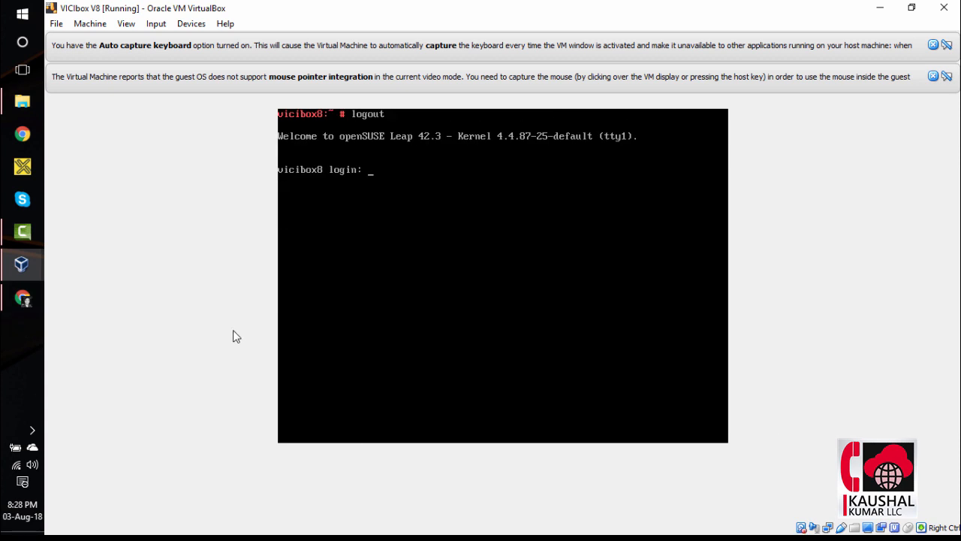
pyautogui.moveTo(108, 292)
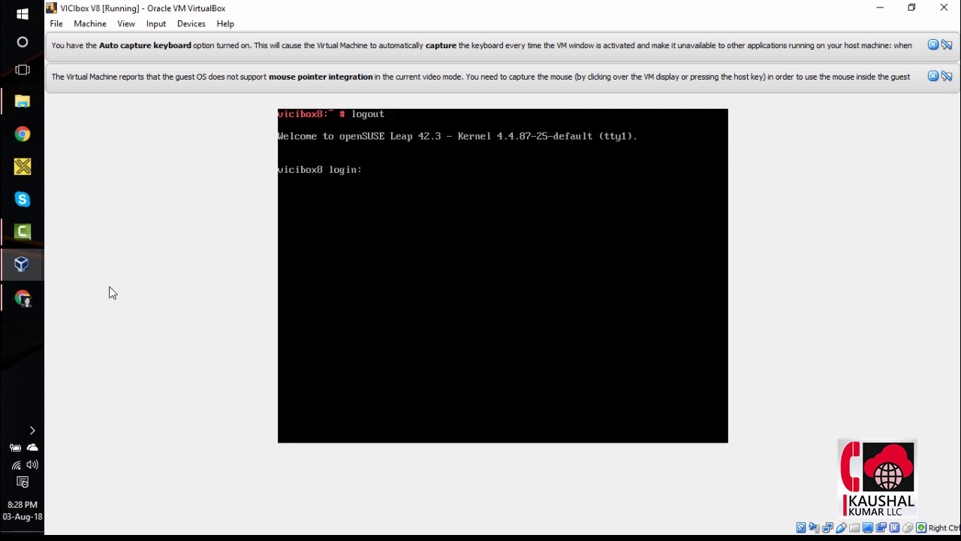
pyautogui.moveTo(398, 207)
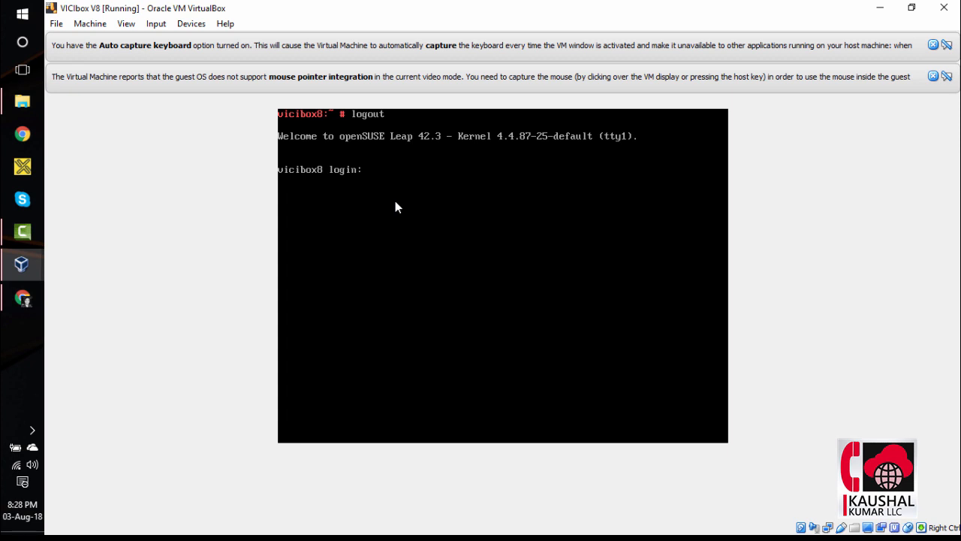
# Log in as root and run ifconfig to show eth0's address 192.168.56.101.
pyautogui.write('root')
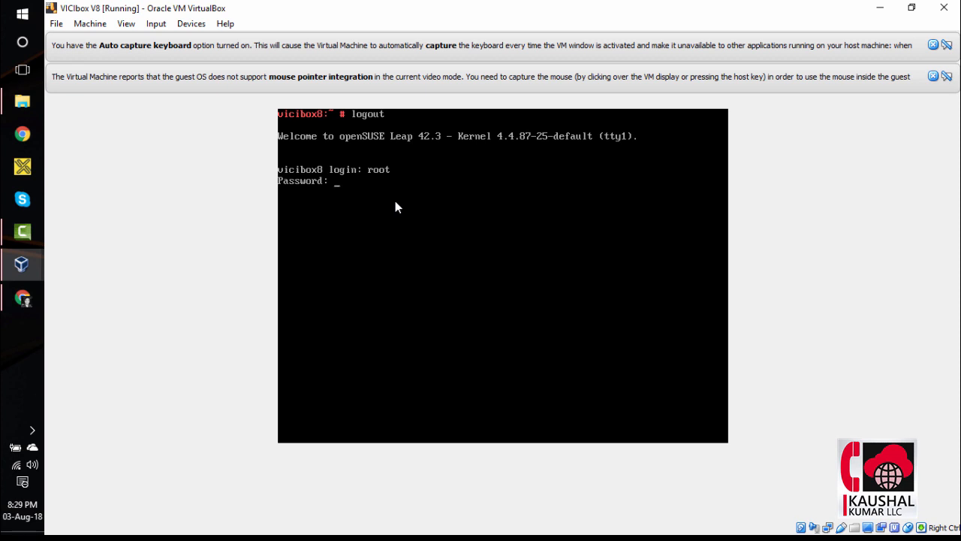
pyautogui.press('Return')
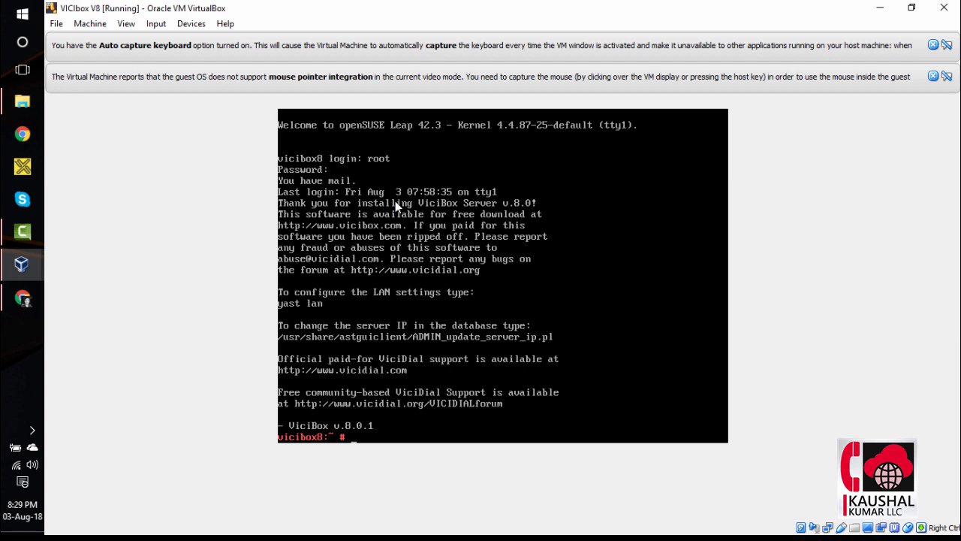
pyautogui.write('ifc')
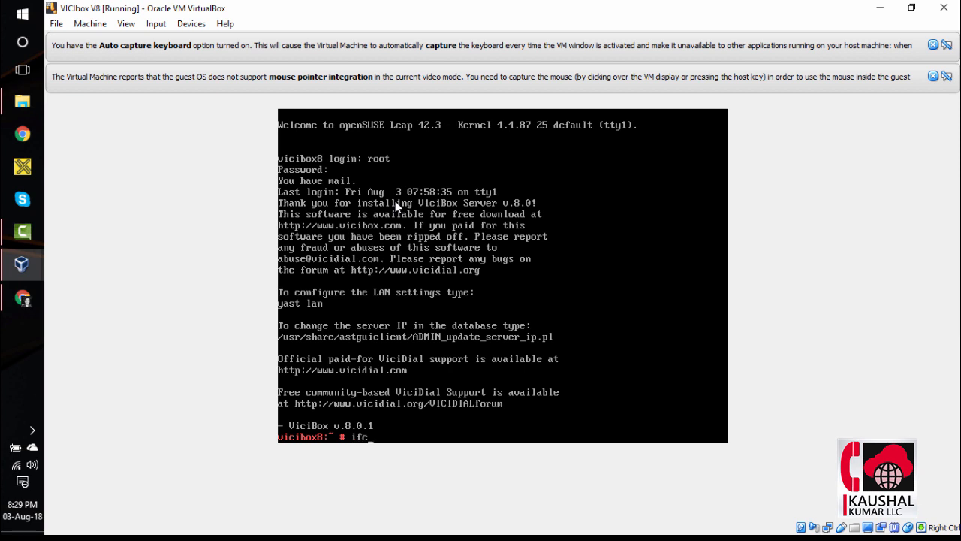
pyautogui.write('onfig')
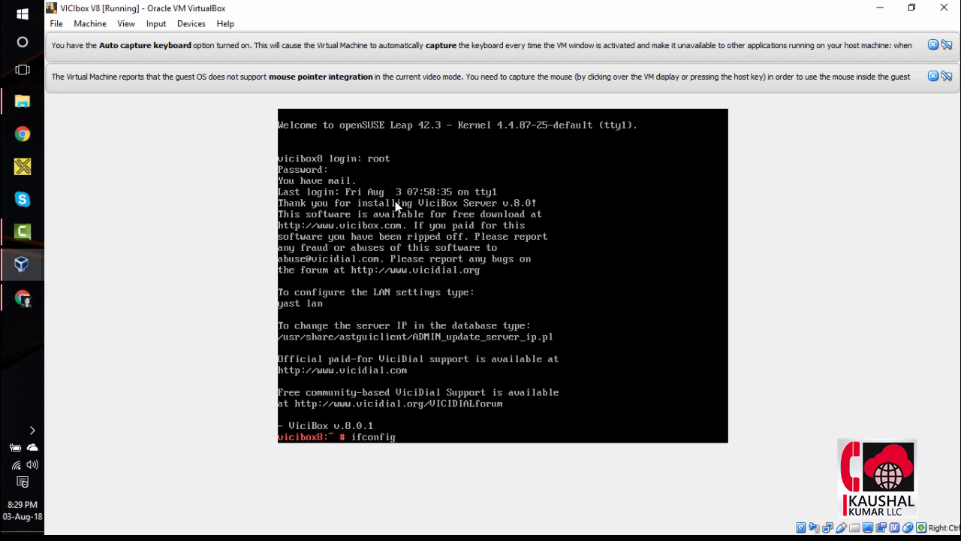
pyautogui.press('Return')
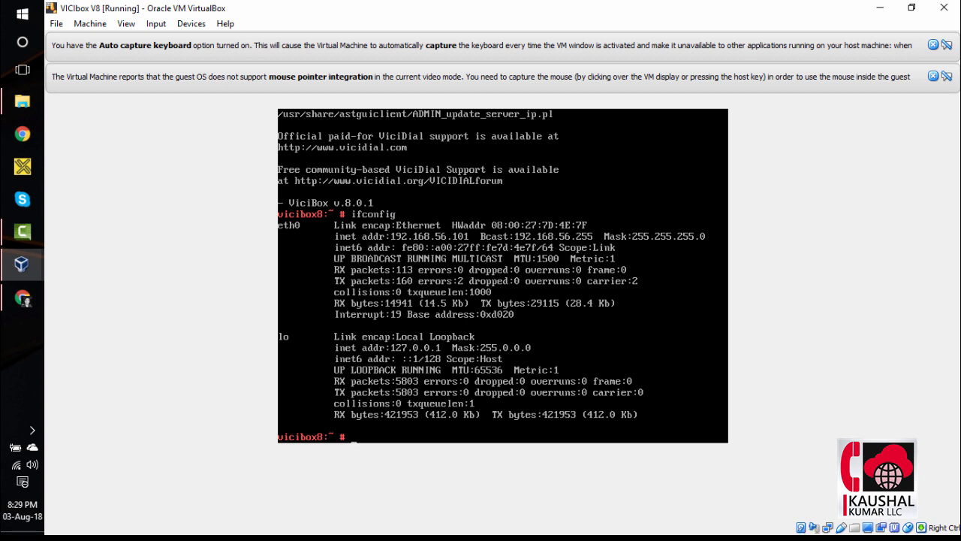
pyautogui.moveTo(70, 286)
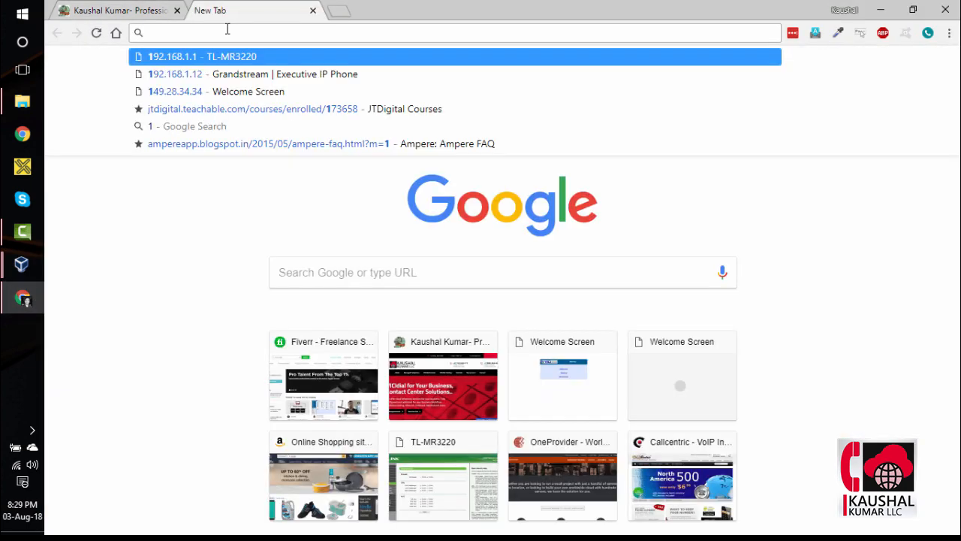
# Browse to 192.168.56.101 to load the VICIdial welcome page.
pyautogui.write('192.168.56.101/vicidial/welcome.php')
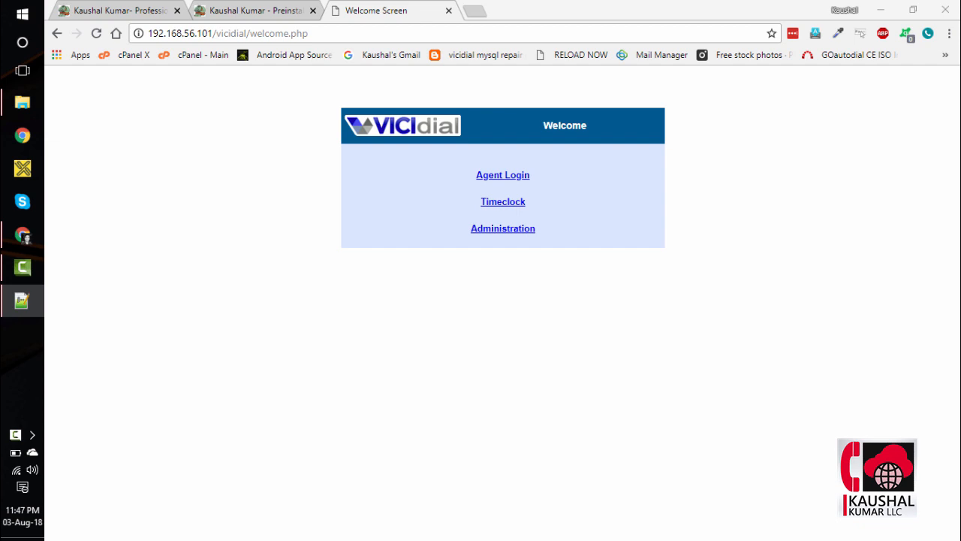
pyautogui.moveTo(284, 60)
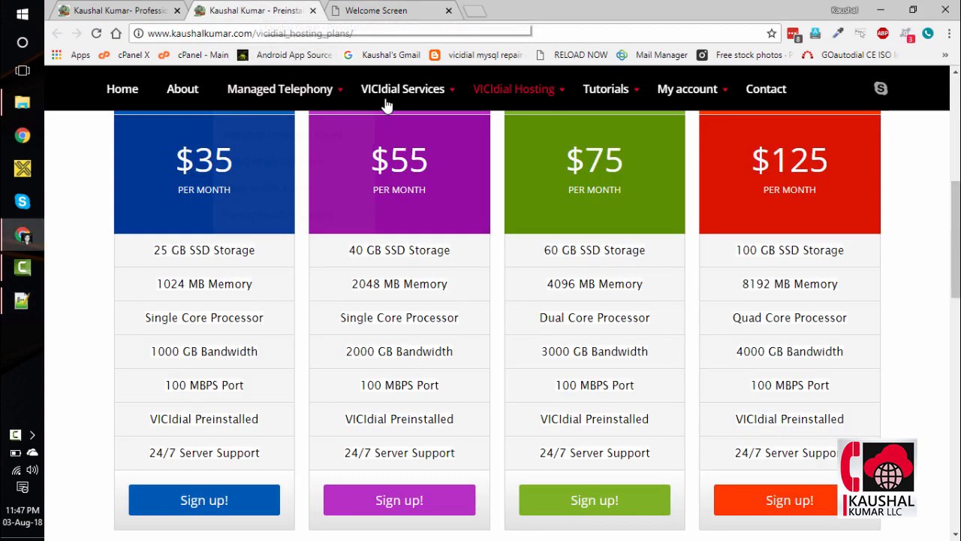
# Scroll through the kaushalkumar.com pricing tables, tiers from $35 to $550 per month.
pyautogui.scroll(3)
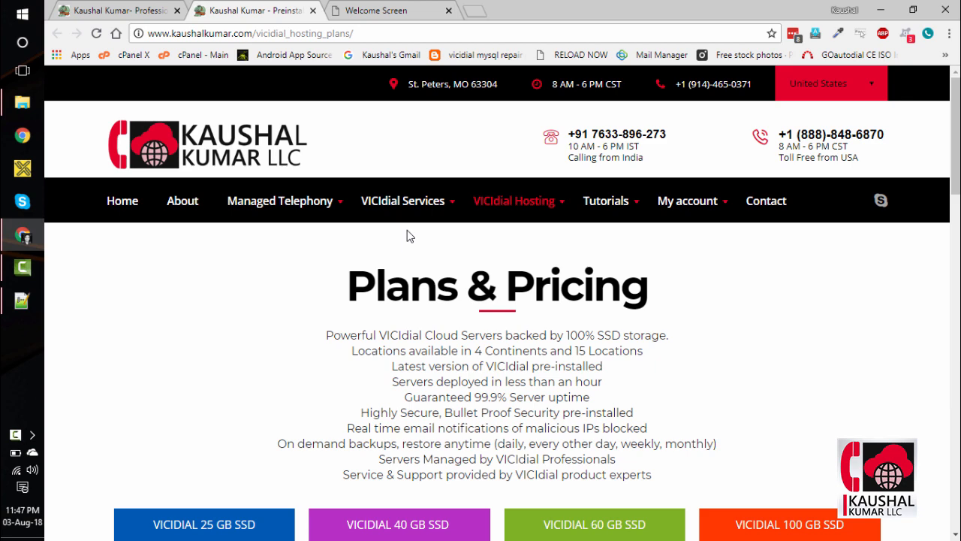
pyautogui.scroll(-3)
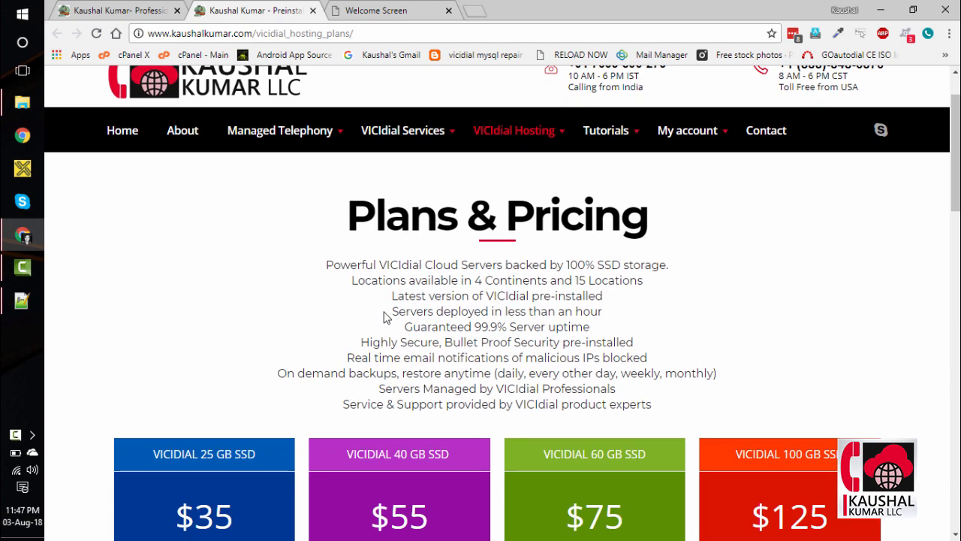
pyautogui.scroll(-3)
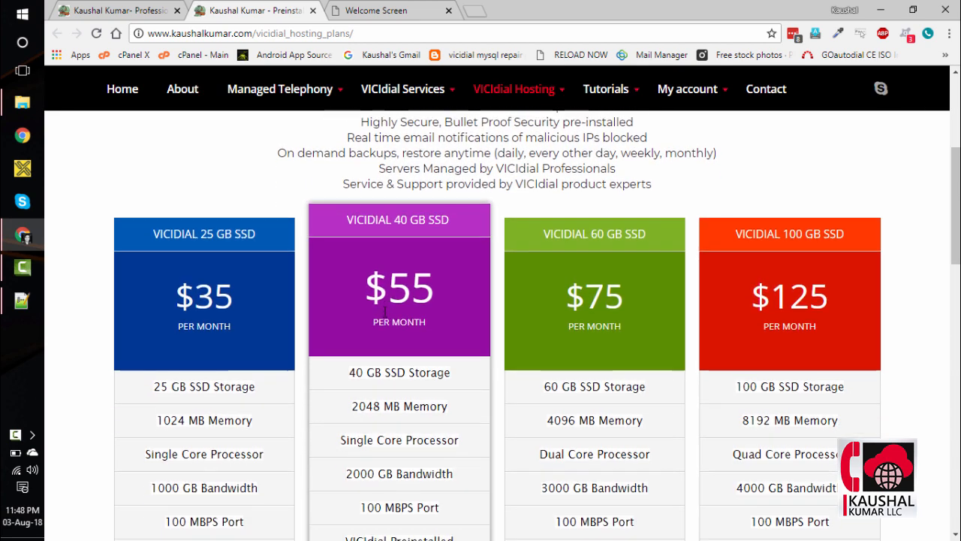
pyautogui.scroll(-3)
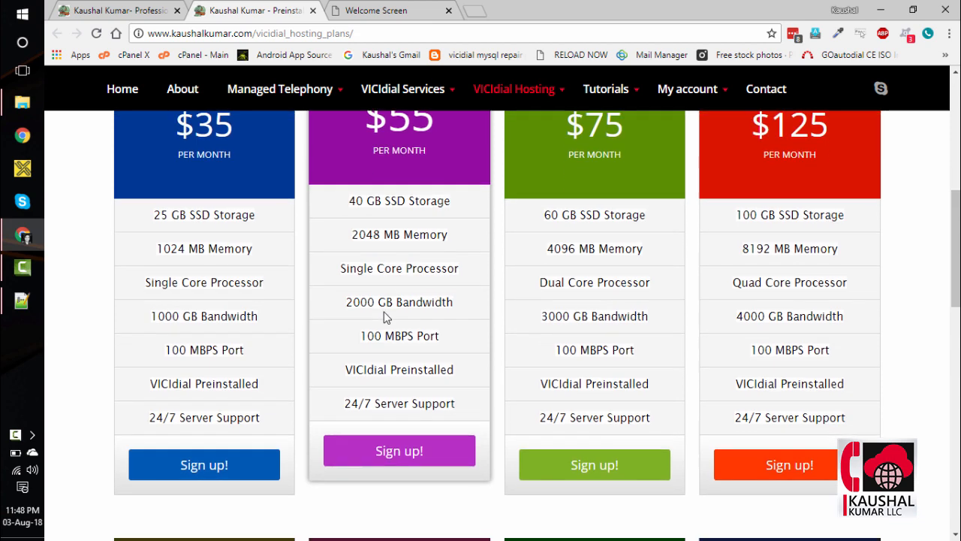
pyautogui.scroll(-3)
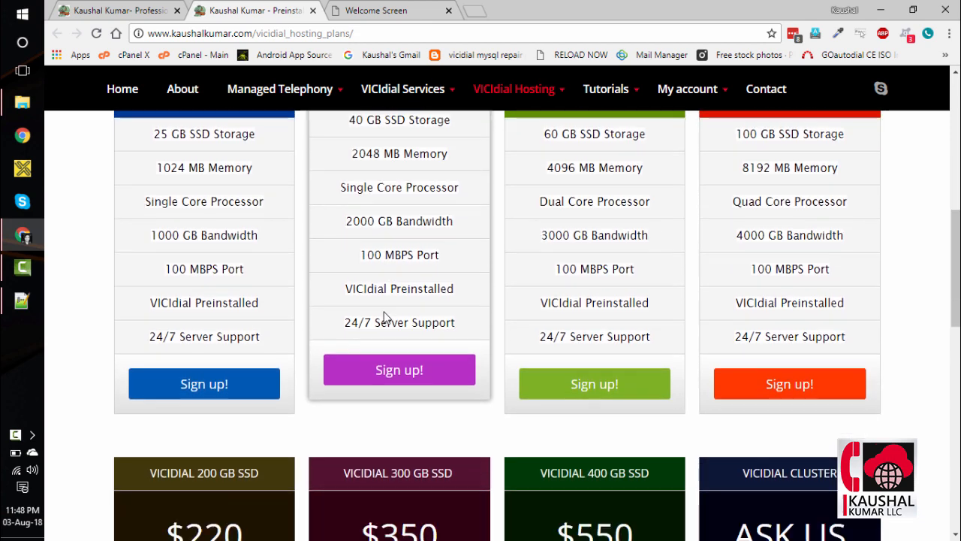
pyautogui.scroll(-3)
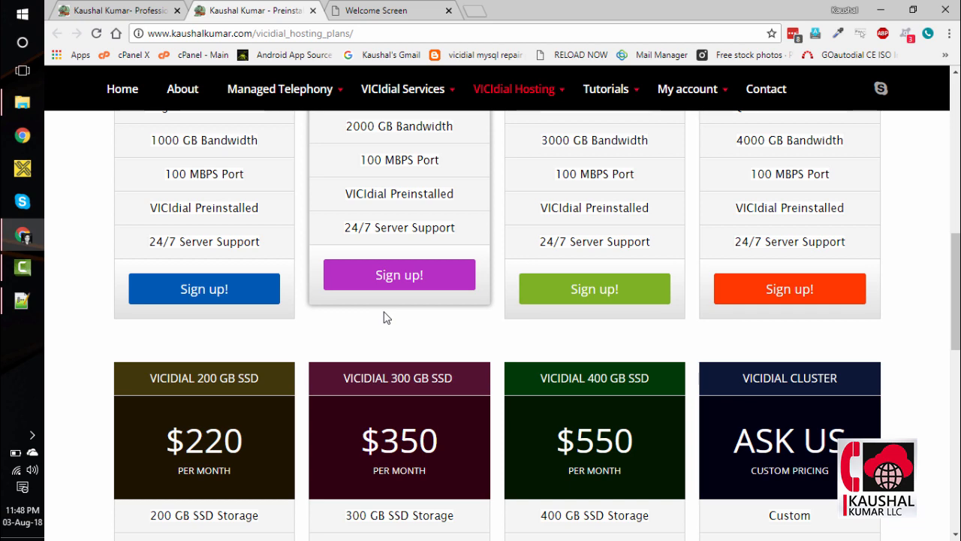
pyautogui.scroll(-3)
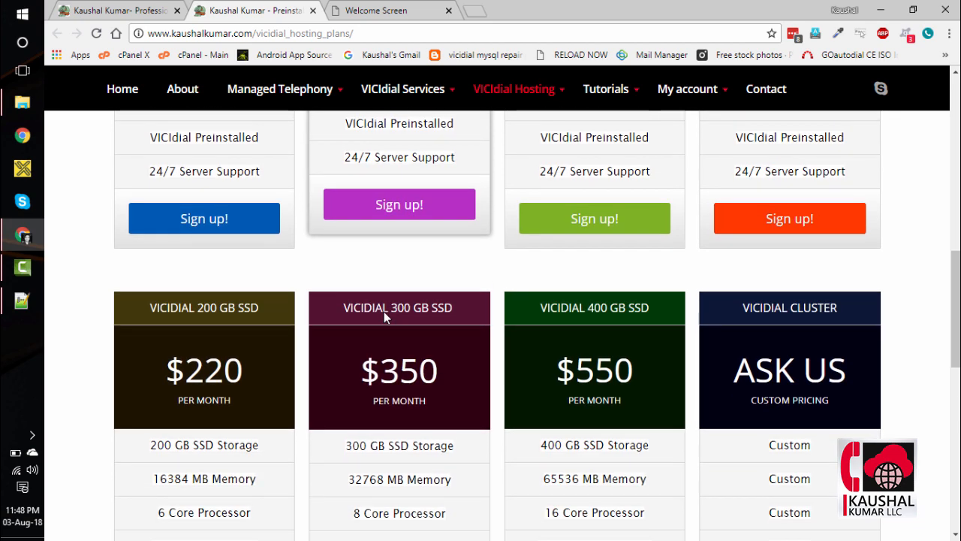